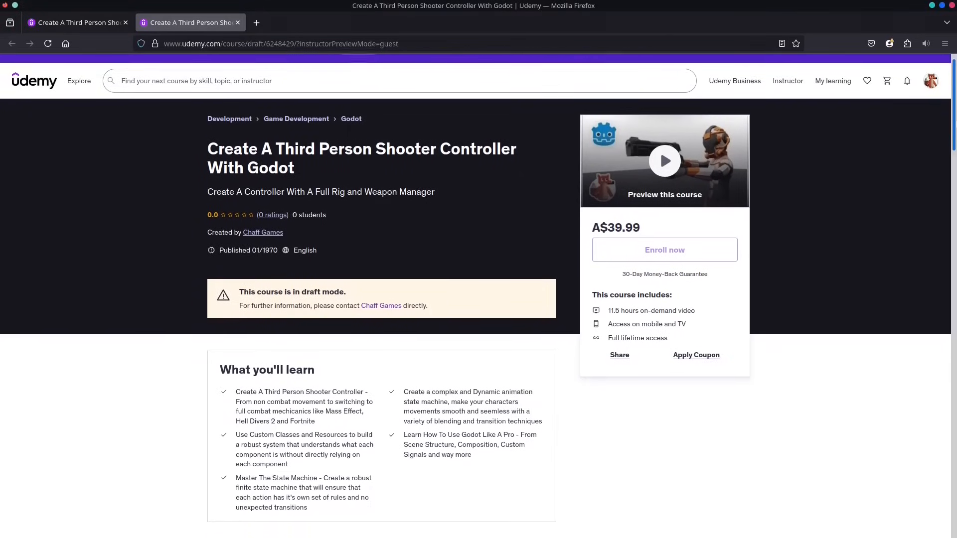
Create a SpringArm3D node as a child of the Camera node via the node search
{"action": "scroll", "scroll_direction": "down", "scroll_amount": 3}
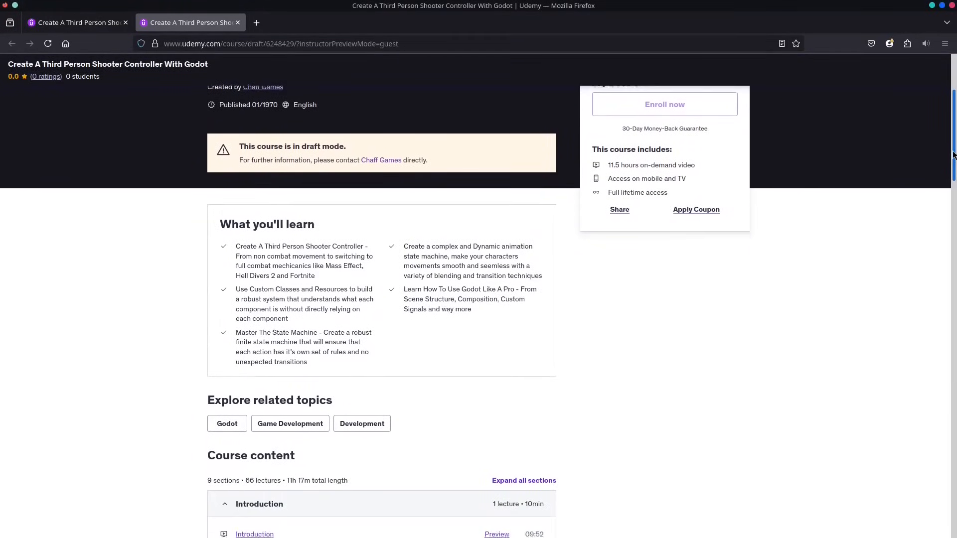
{"action": "scroll", "scroll_direction": "down", "scroll_amount": 3}
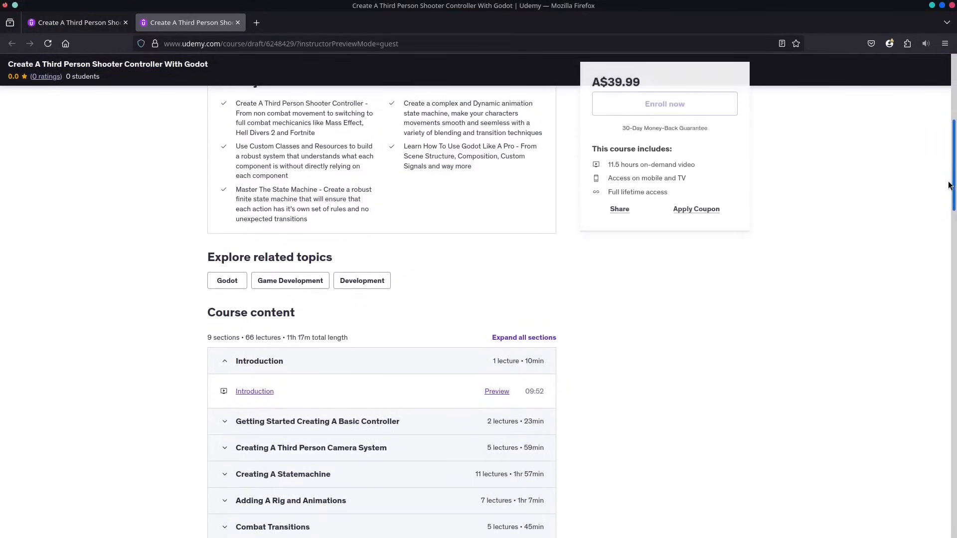
{"action": "scroll", "scroll_direction": "down", "scroll_amount": 3}
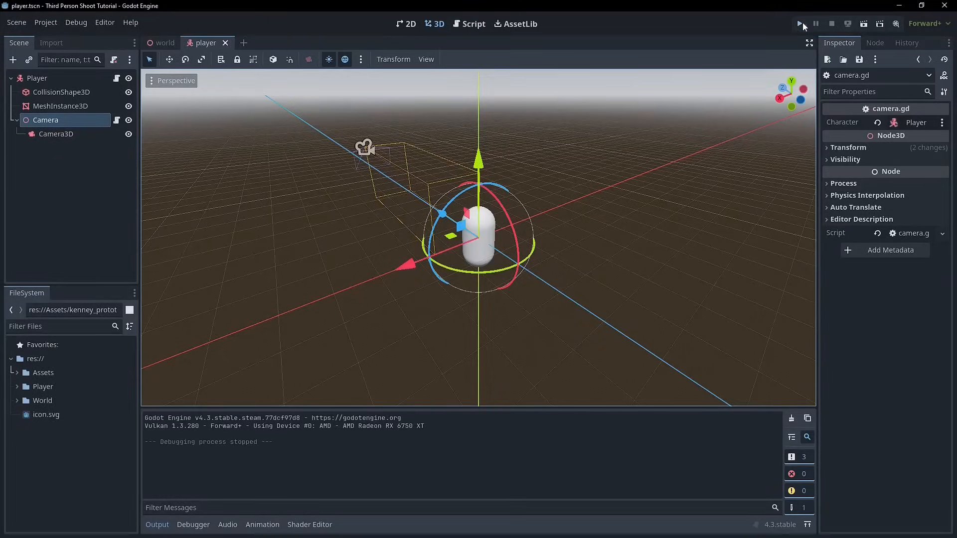
{"action": "left_click", "coordinate": [798, 24]}
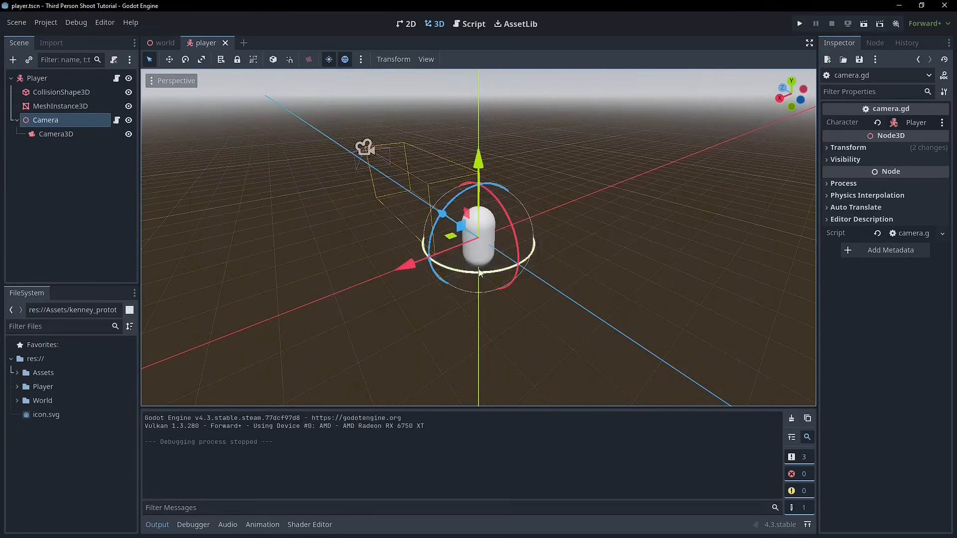
{"action": "mouse_move", "coordinate": [407, 202]}
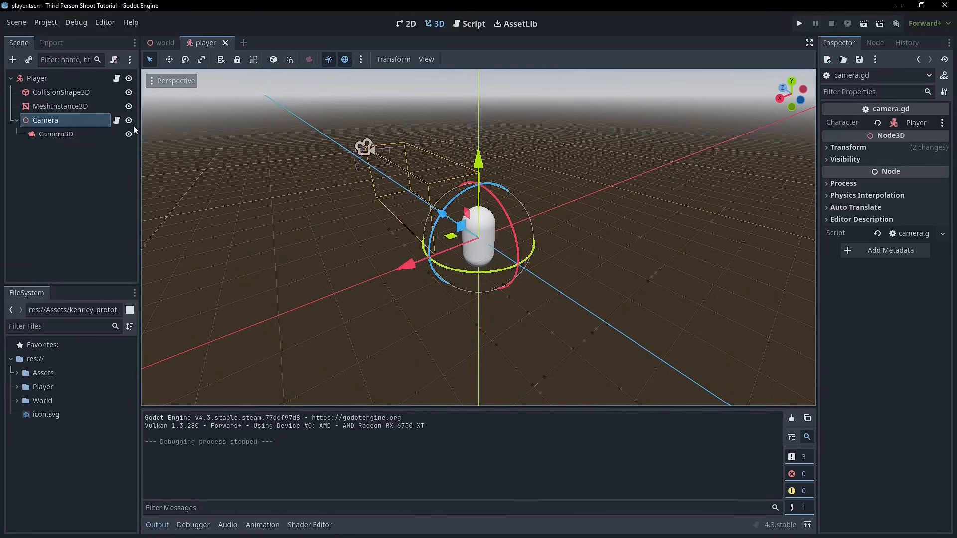
{"action": "mouse_move", "coordinate": [129, 119]}
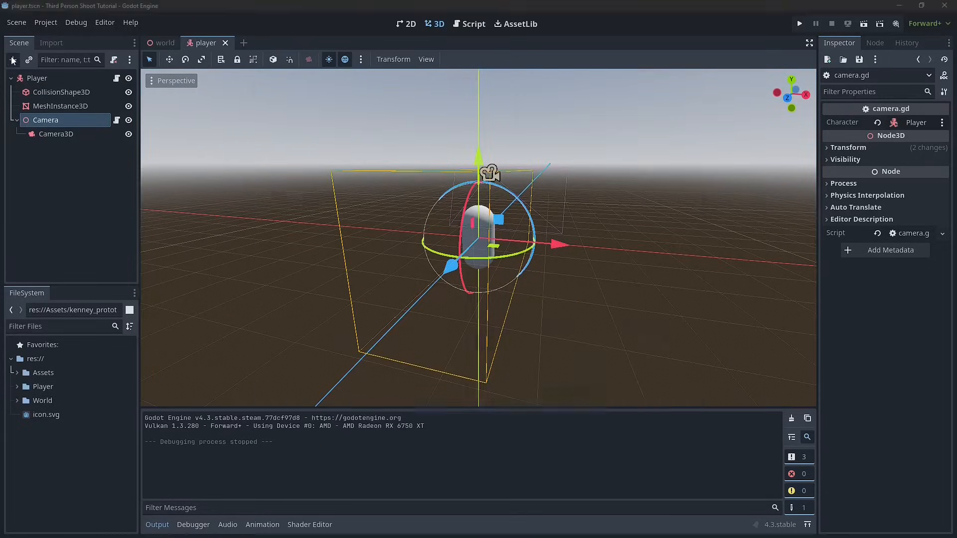
{"action": "type", "text": "so"}
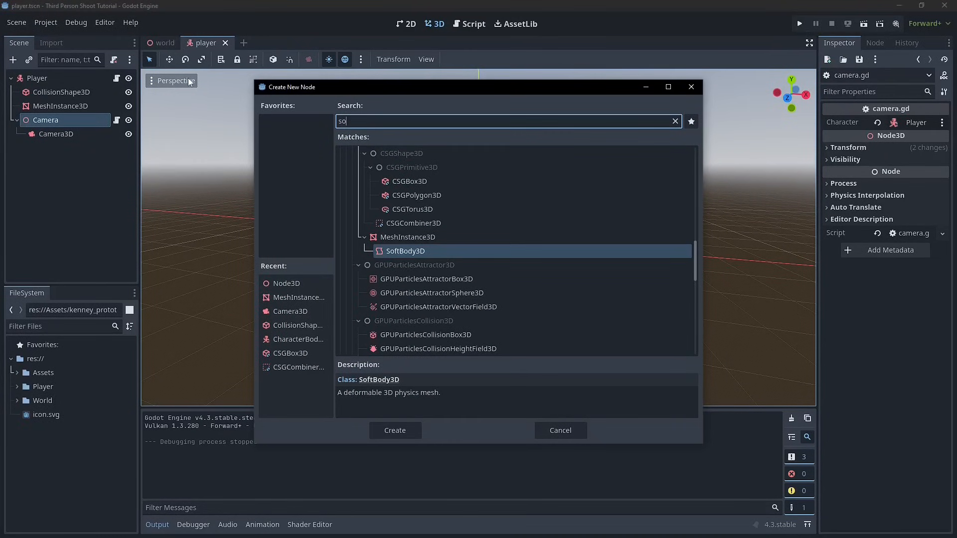
{"action": "type", "text": "sprin"}
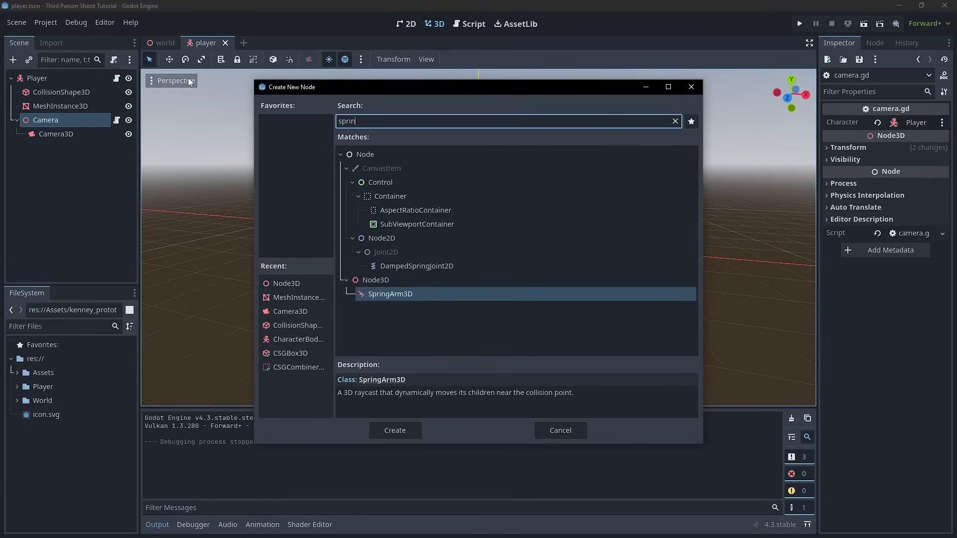
{"action": "mouse_move", "coordinate": [370, 396]}
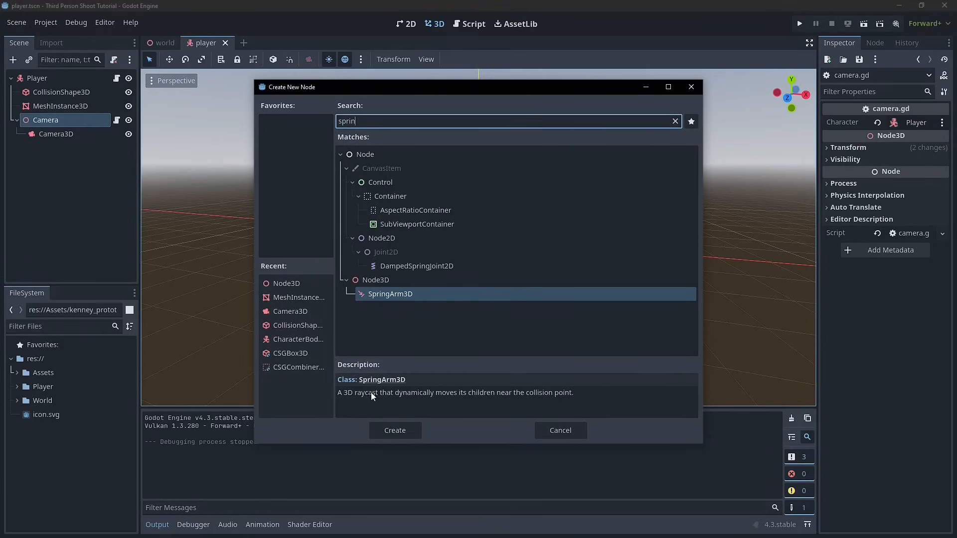
{"action": "mouse_move", "coordinate": [460, 393]}
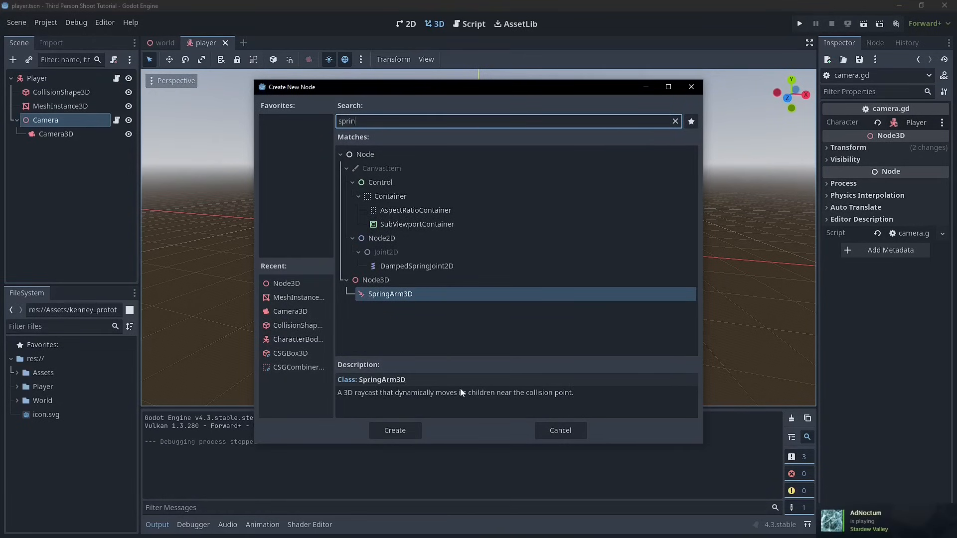
{"action": "mouse_move", "coordinate": [461, 395]}
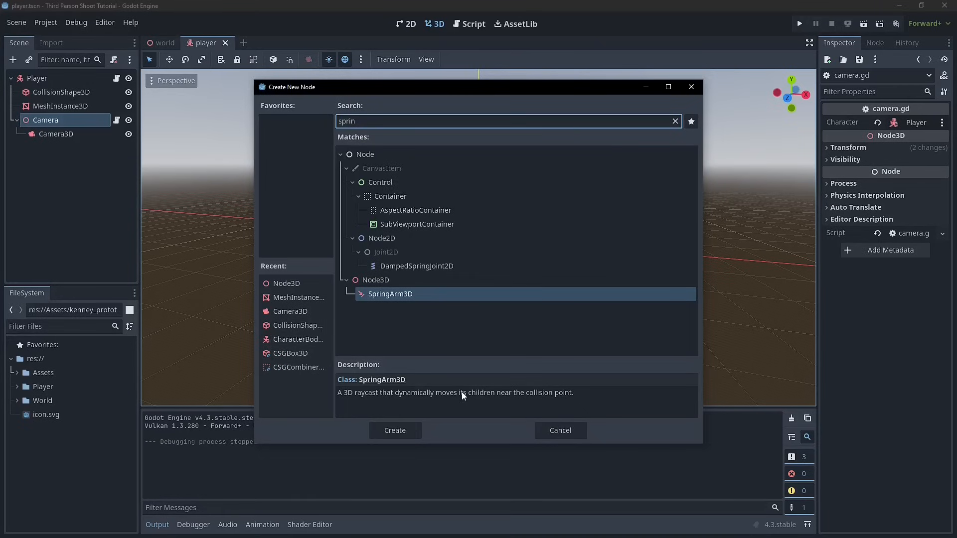
{"action": "mouse_move", "coordinate": [398, 307]}
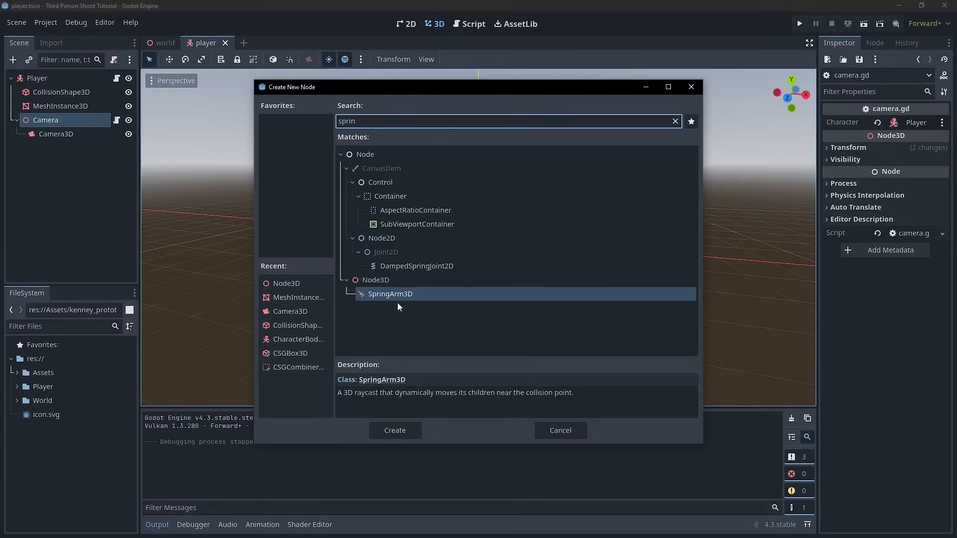
{"action": "left_click", "coordinate": [395, 431]}
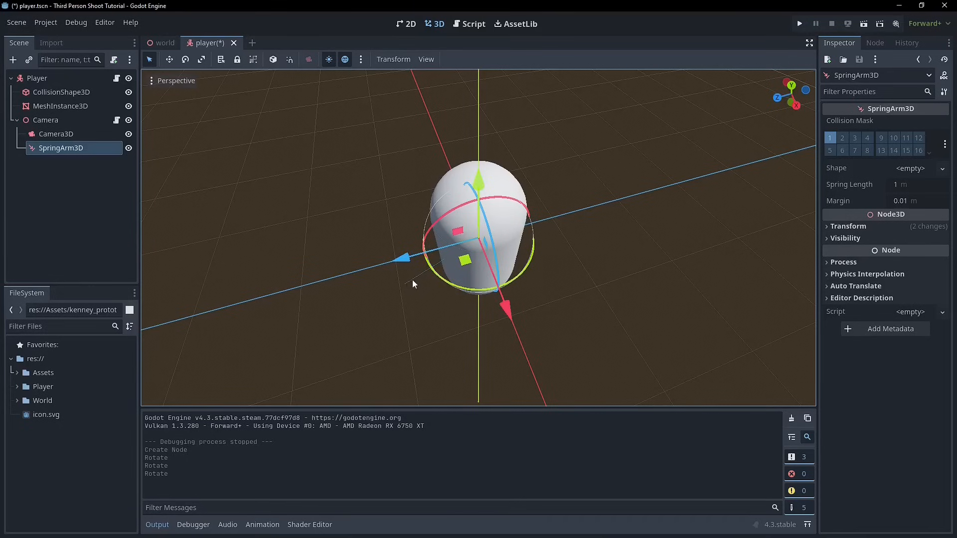
{"action": "mouse_move", "coordinate": [847, 181]}
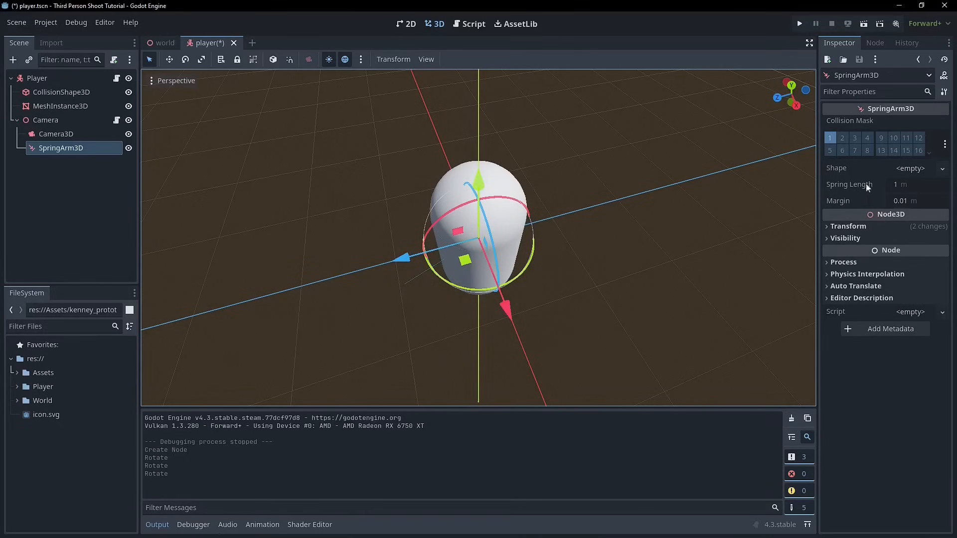
{"action": "mouse_move", "coordinate": [744, 196]}
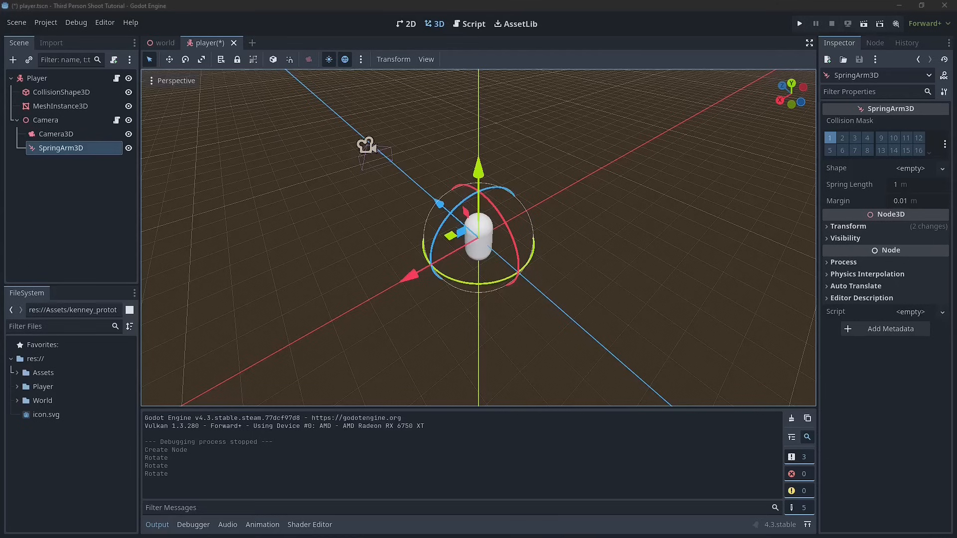
Set Spring Length to 1.5 m, move Camera3D under SpringArm3D and check the camera preview
{"action": "left_click", "coordinate": [914, 184]}
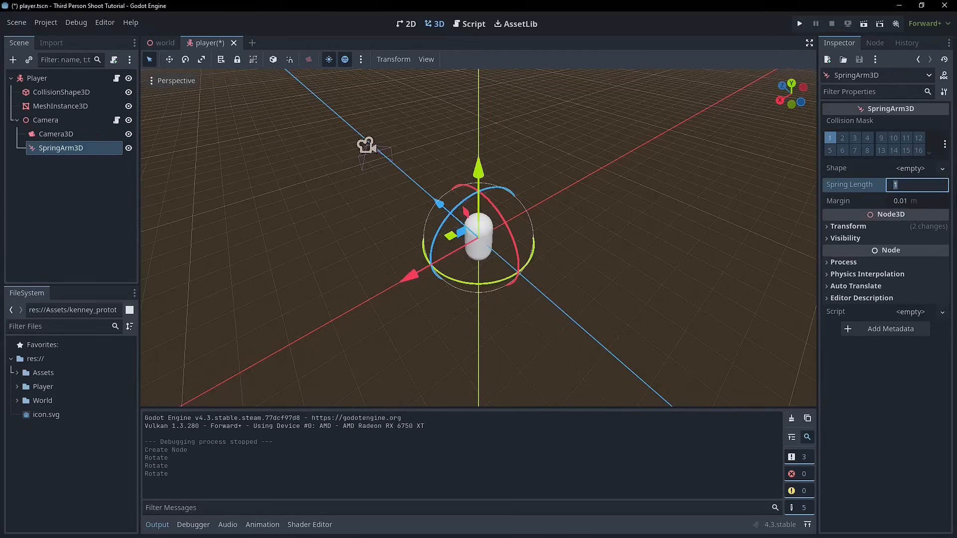
{"action": "type", "text": "1.5"}
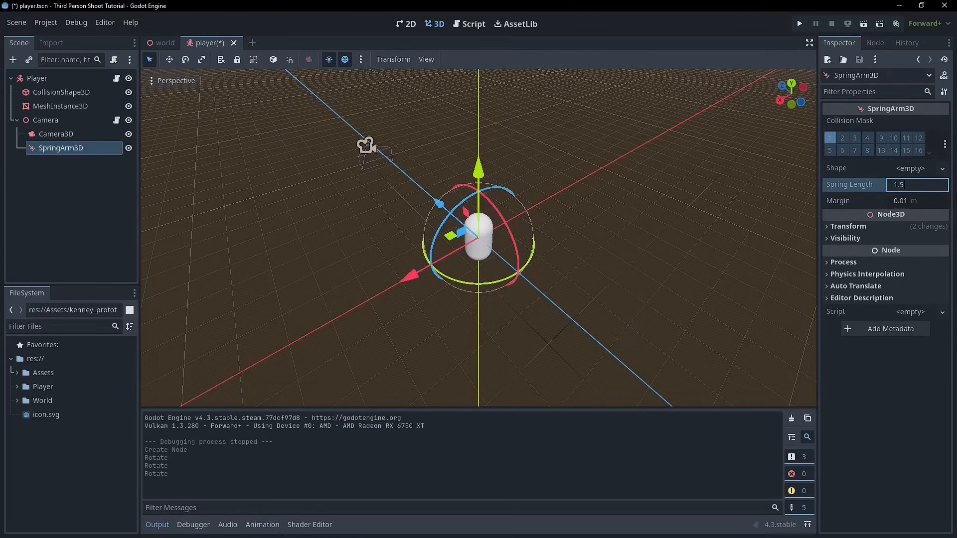
{"action": "left_click", "coordinate": [56, 134]}
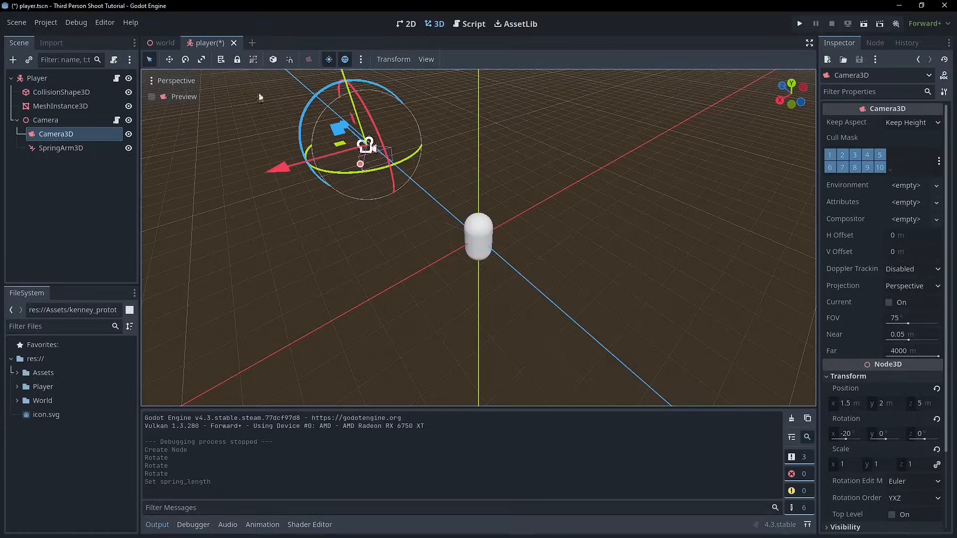
{"action": "left_click", "coordinate": [151, 97]}
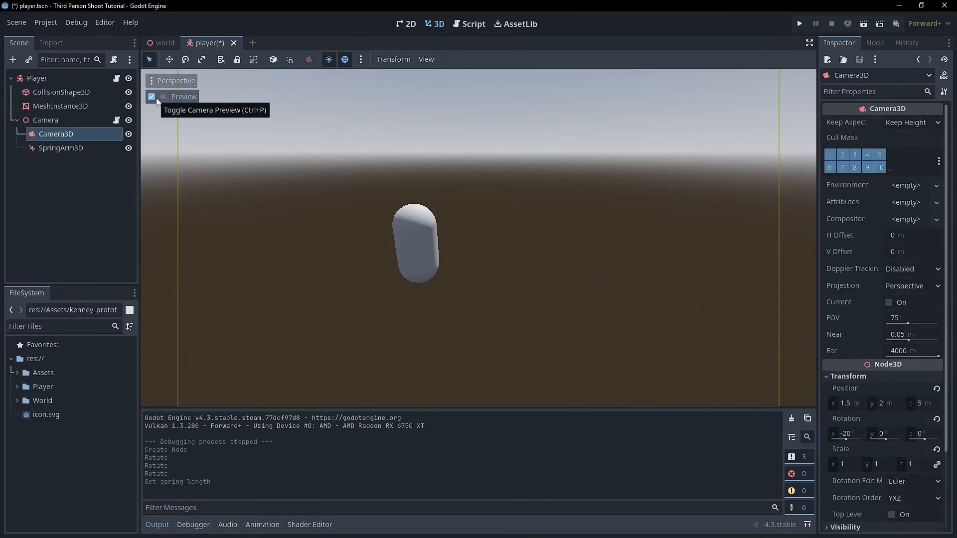
{"action": "left_click", "coordinate": [152, 97]}
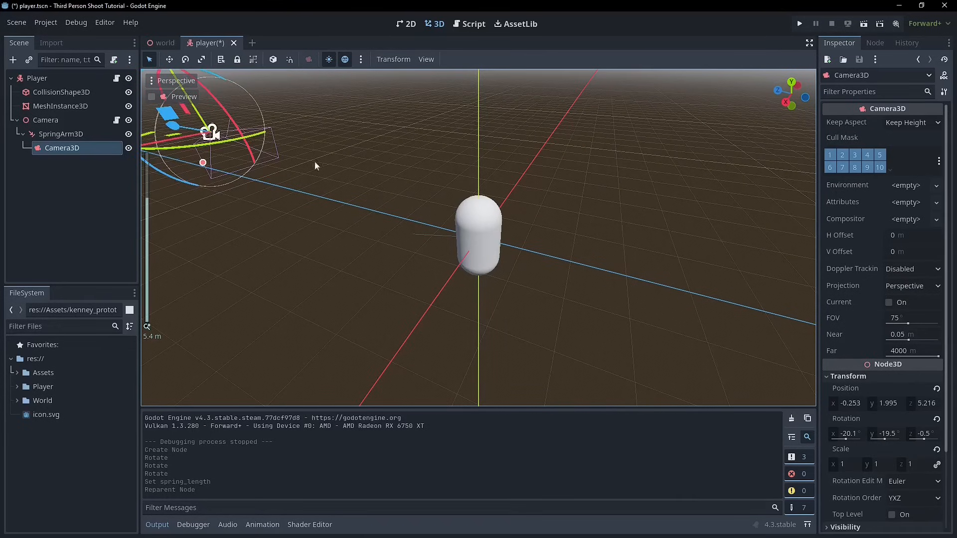
Reset SpringArm3D's rotation and Camera3D's position and rotation, then save the Player scene
{"action": "left_click", "coordinate": [61, 134]}
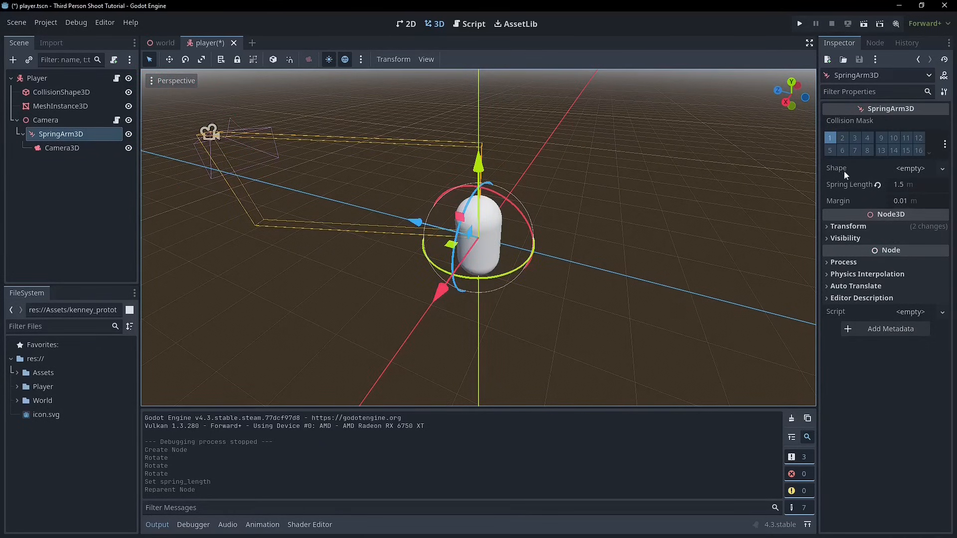
{"action": "left_click", "coordinate": [848, 226]}
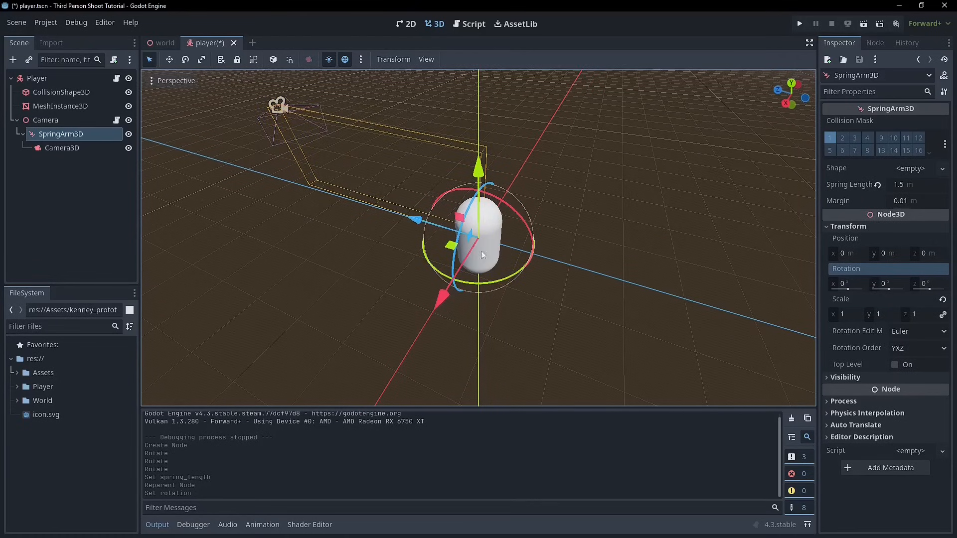
{"action": "left_click", "coordinate": [62, 148]}
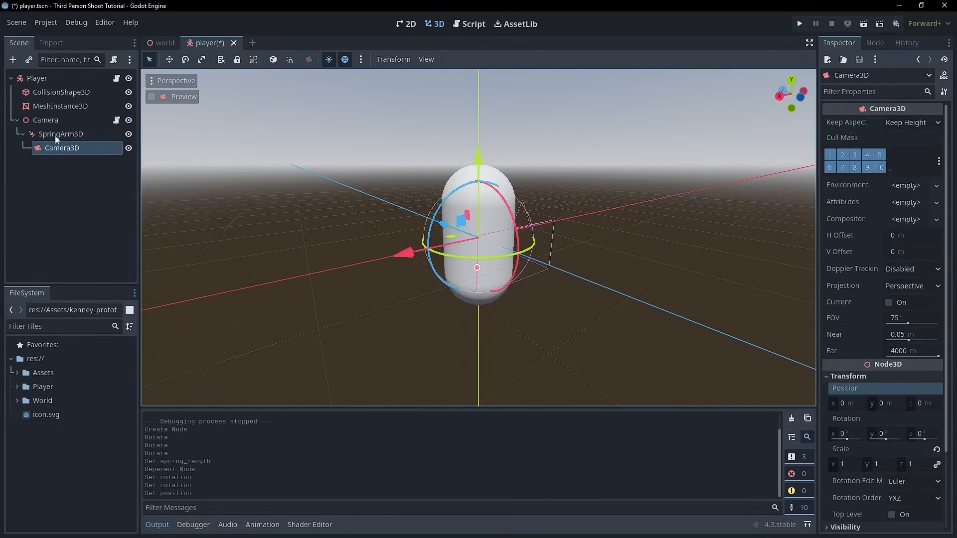
{"action": "left_click", "coordinate": [45, 120]}
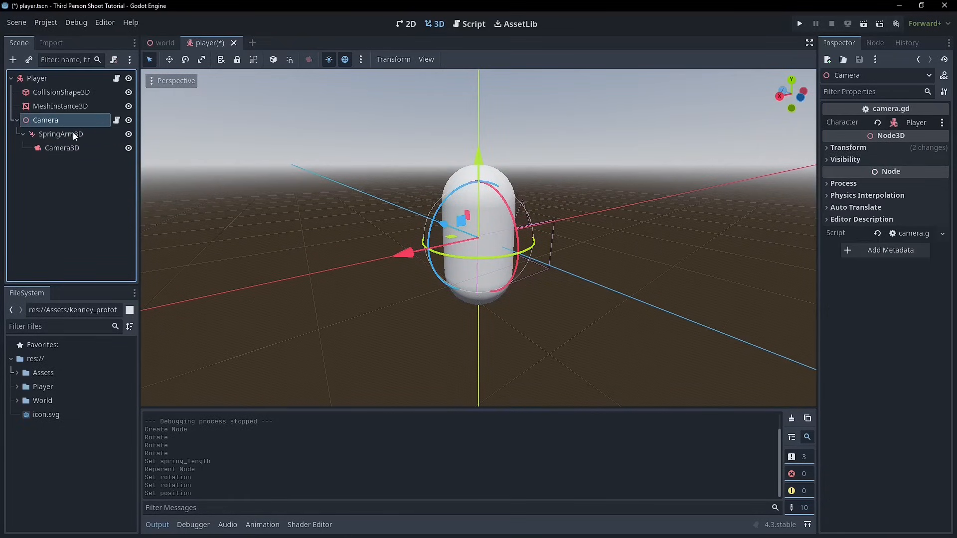
{"action": "left_click", "coordinate": [798, 24]}
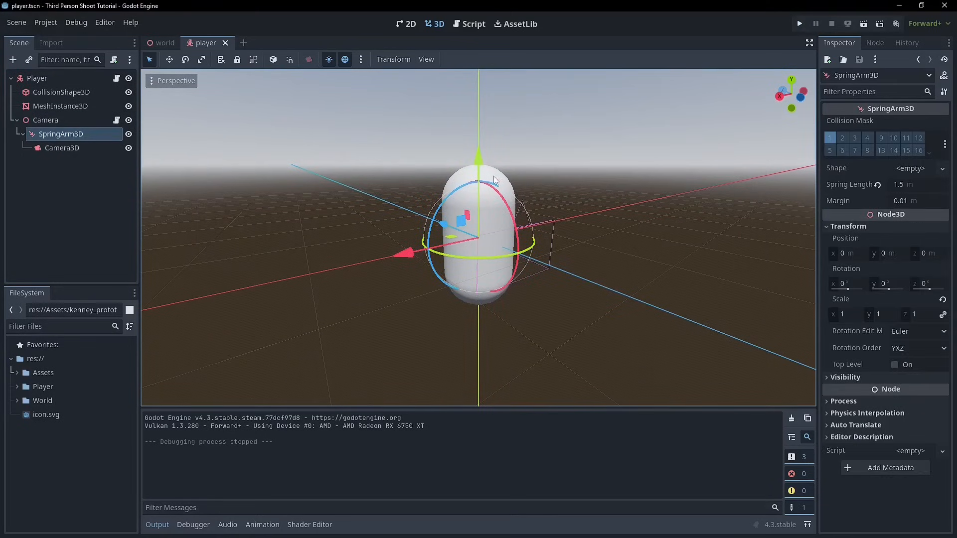
Offset Camera3D 0.5 m sideways on X and verify the framing through the camera preview
{"action": "left_click", "coordinate": [46, 119]}
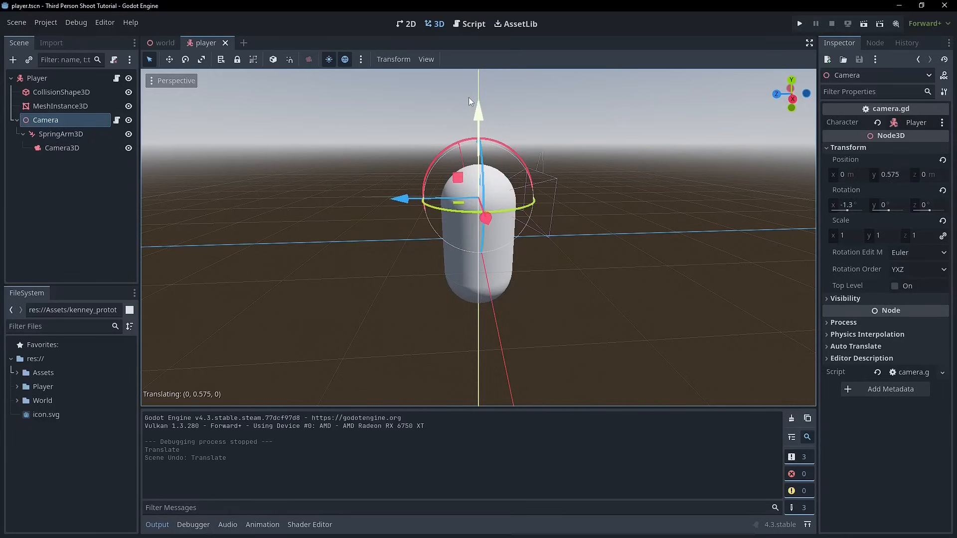
{"action": "left_click", "coordinate": [62, 147]}
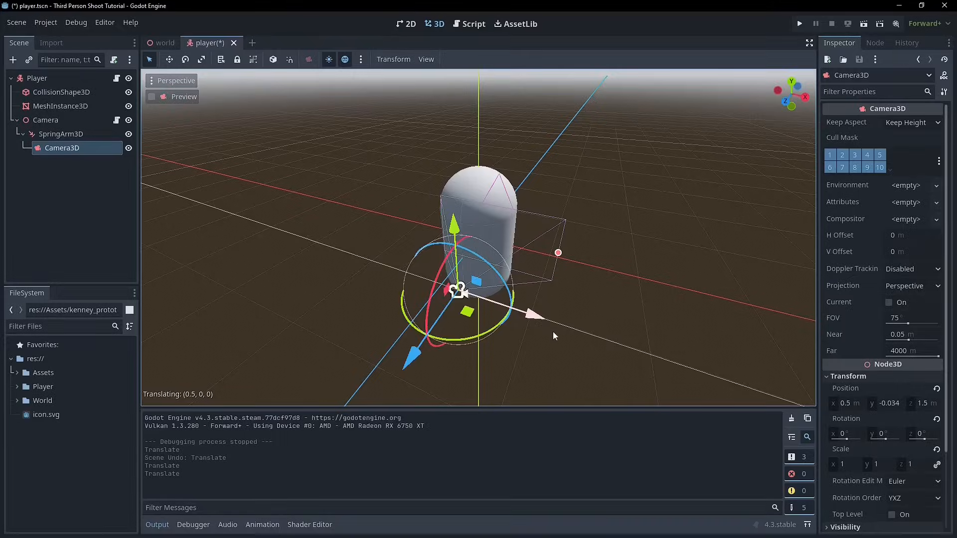
{"action": "left_click", "coordinate": [151, 97]}
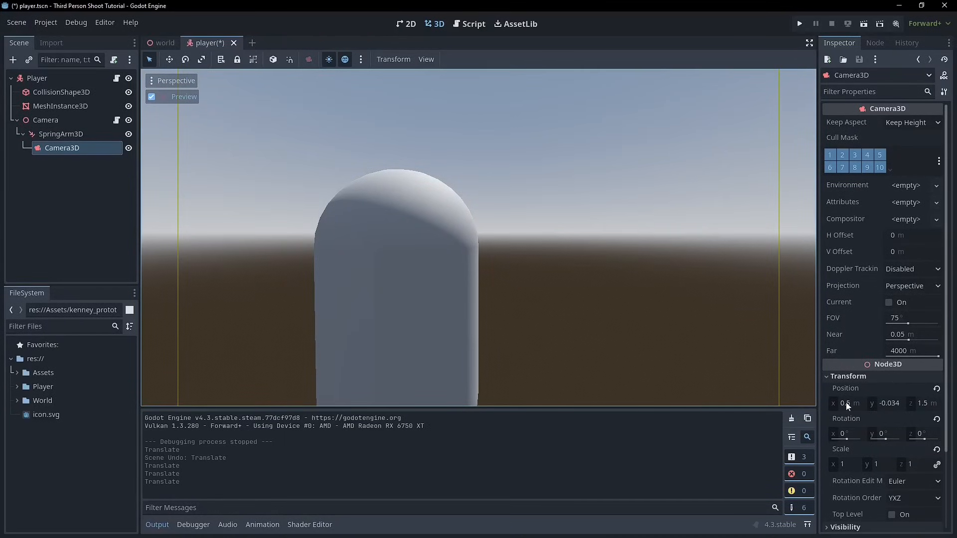
{"action": "type", "text": "0.785"}
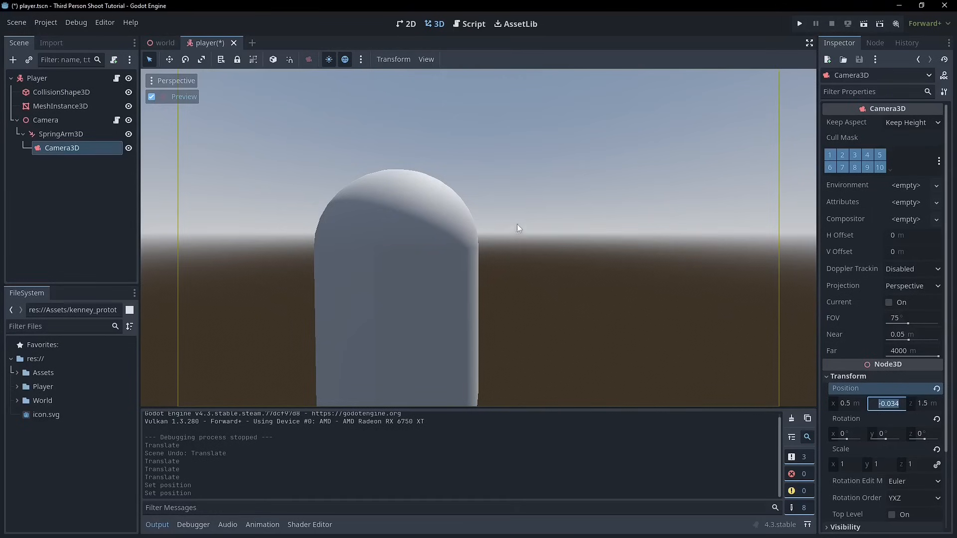
{"action": "mouse_move", "coordinate": [480, 218]}
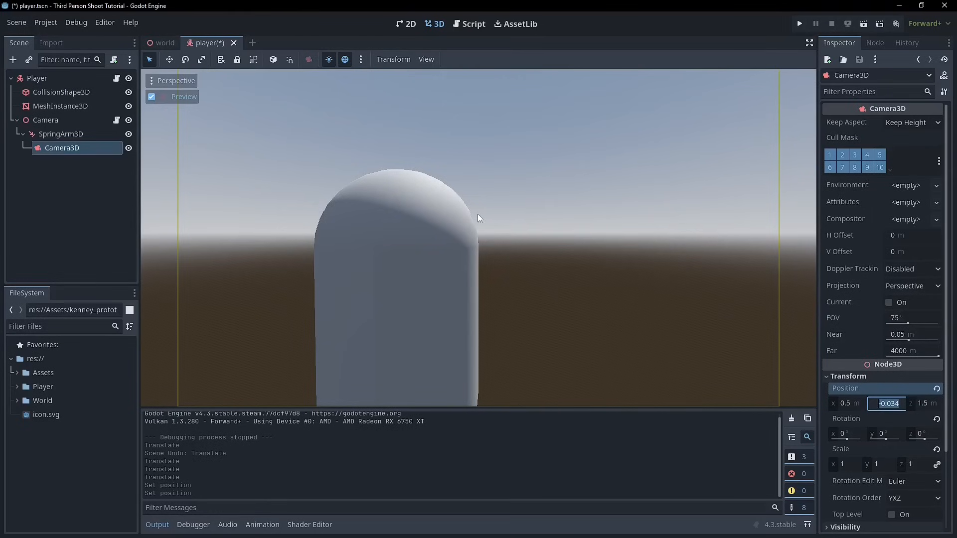
{"action": "mouse_move", "coordinate": [310, 185]}
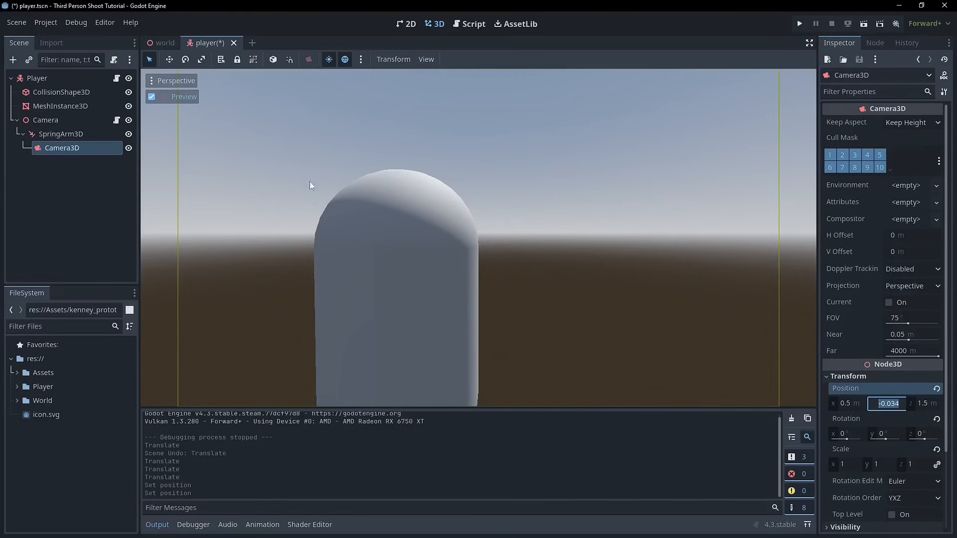
{"action": "mouse_move", "coordinate": [570, 179]}
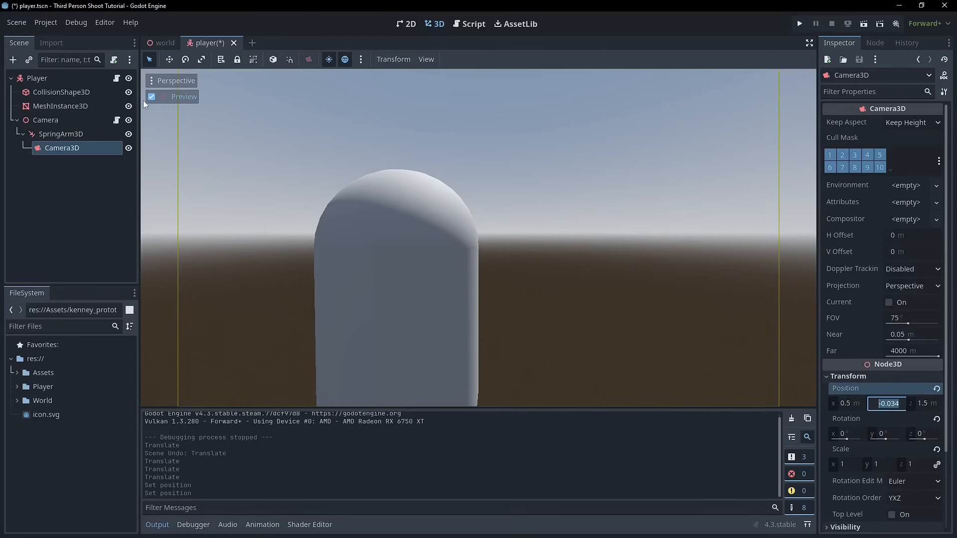
{"action": "left_click", "coordinate": [151, 96]}
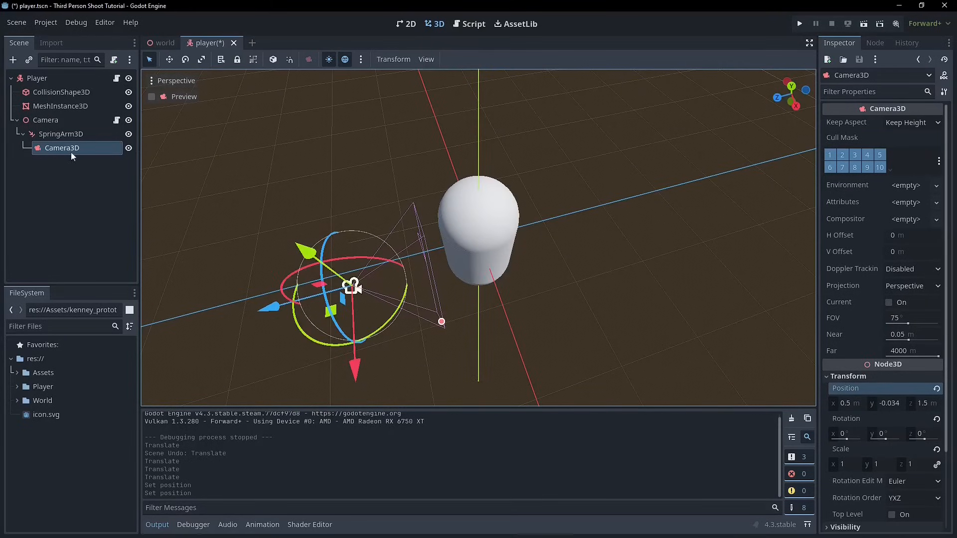
Give SpringArm3D a 0.5 m X offset and 1.5 m spring length so the camera trails the capsule
{"action": "left_click", "coordinate": [61, 134]}
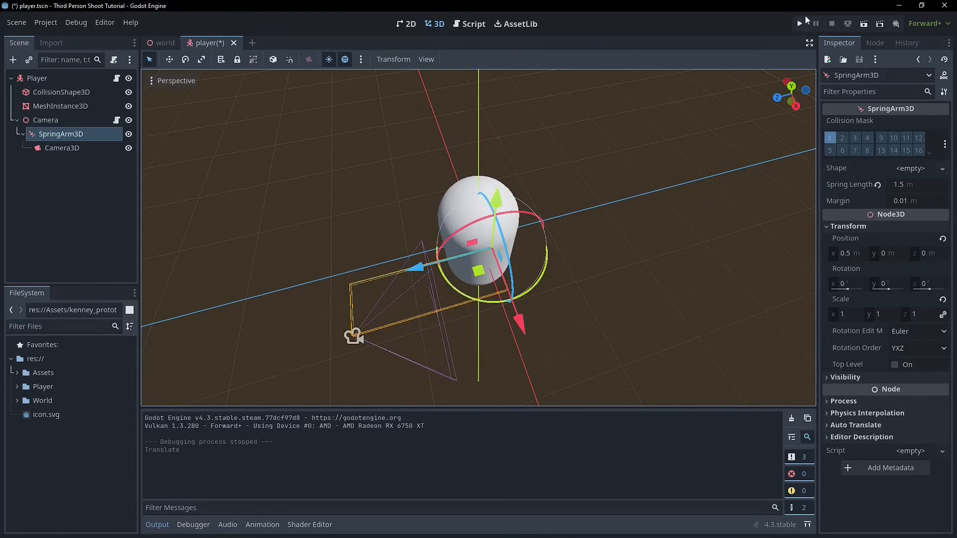
{"action": "left_click", "coordinate": [798, 23]}
{"action": "type", "text": "s"}
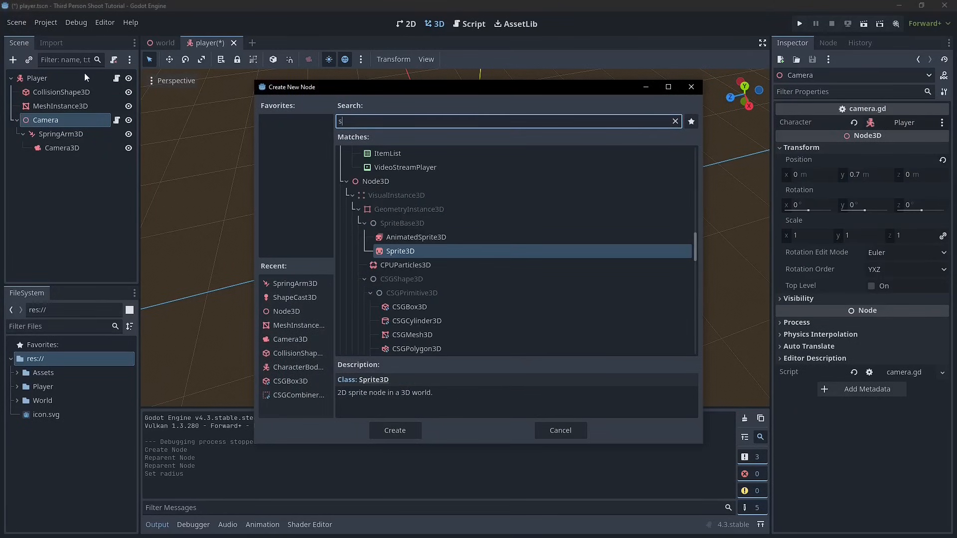
Create a second SpringArm3D under Camera and start naming it EdgeSpringArm
{"action": "left_click", "coordinate": [394, 430]}
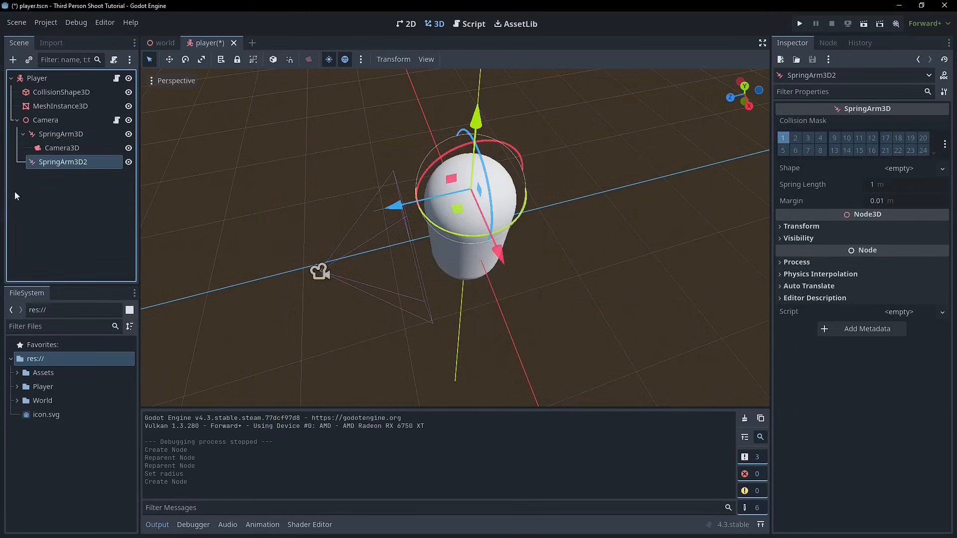
{"action": "type", "text": "Edge"}
{"action": "left_click", "coordinate": [80, 134]}
{"action": "type", "text": "Rear"}
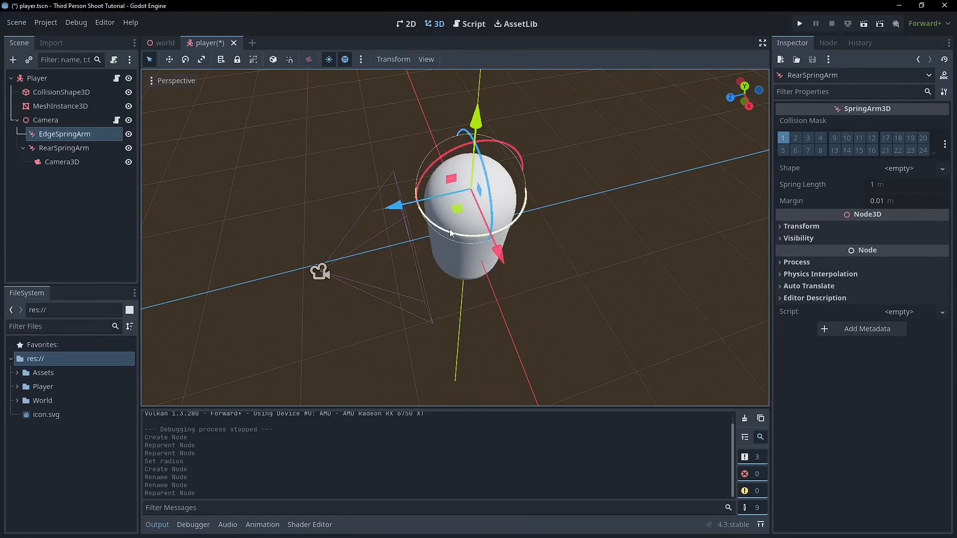
{"action": "mouse_move", "coordinate": [457, 238]}
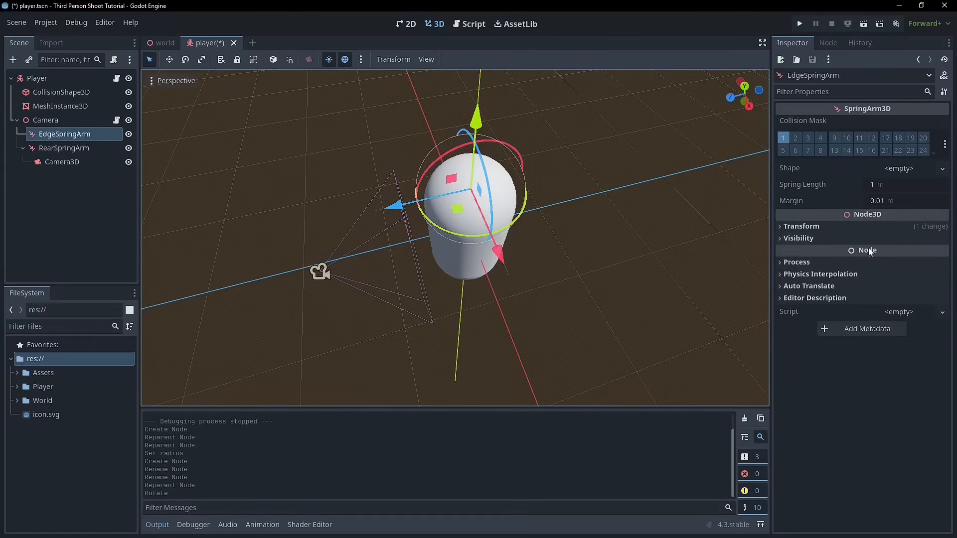
Nest RearSpringArm under EdgeSpringArm and rotate them 90° and -90° around Y
{"action": "left_click", "coordinate": [801, 226]}
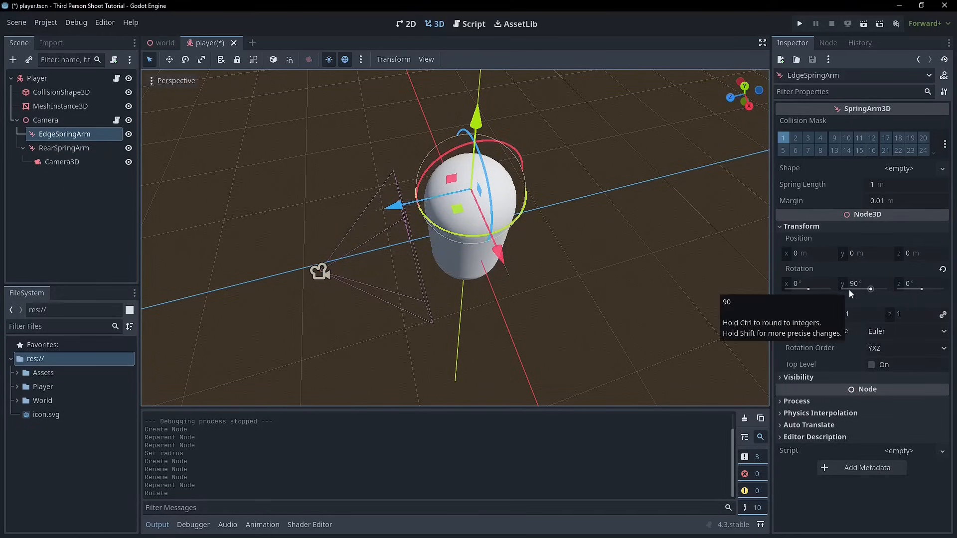
{"action": "left_click", "coordinate": [64, 148]}
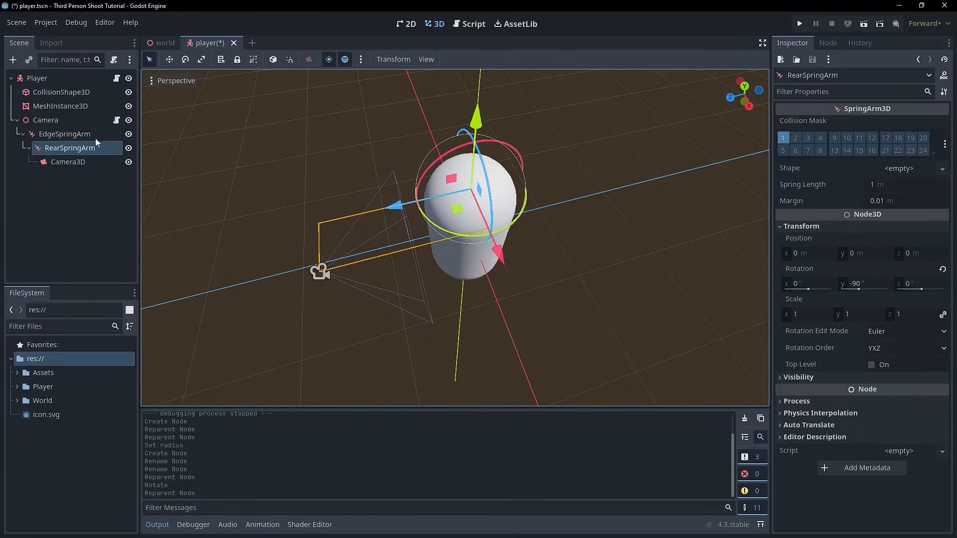
Set EdgeSpringArm's spring length to 0.5 m while RearSpringArm keeps 1.5 m
{"action": "left_click", "coordinate": [64, 133]}
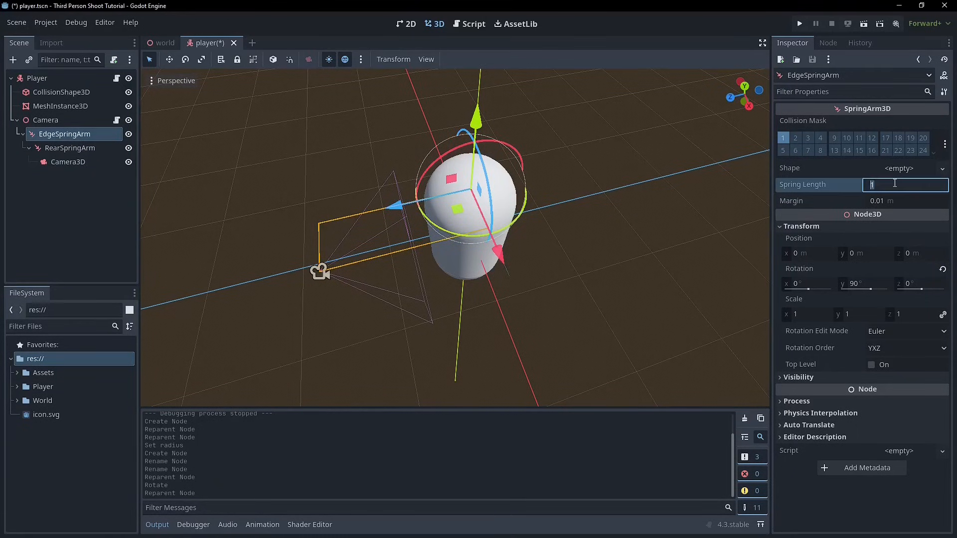
{"action": "key", "text": "Enter"}
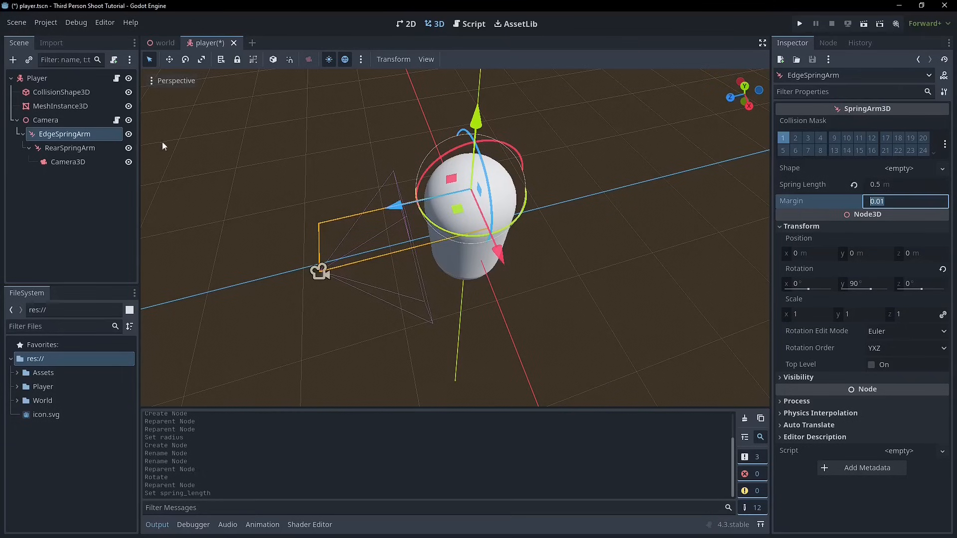
{"action": "left_click", "coordinate": [70, 148]}
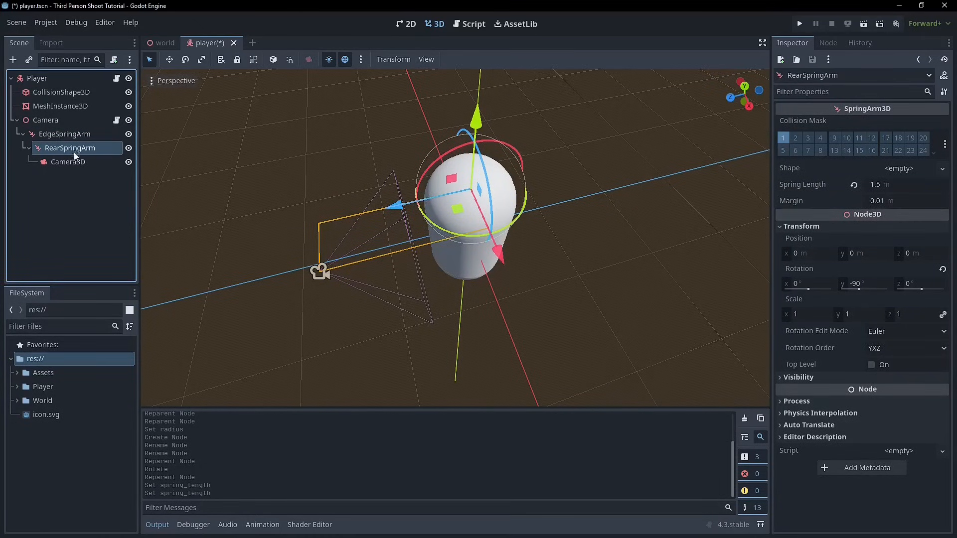
{"action": "left_click", "coordinate": [64, 134]}
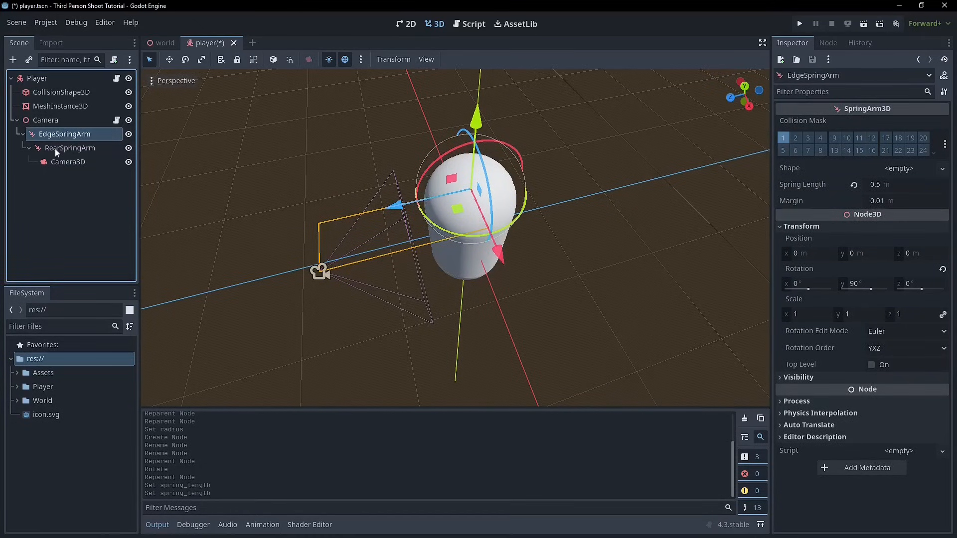
{"action": "left_click", "coordinate": [70, 147]}
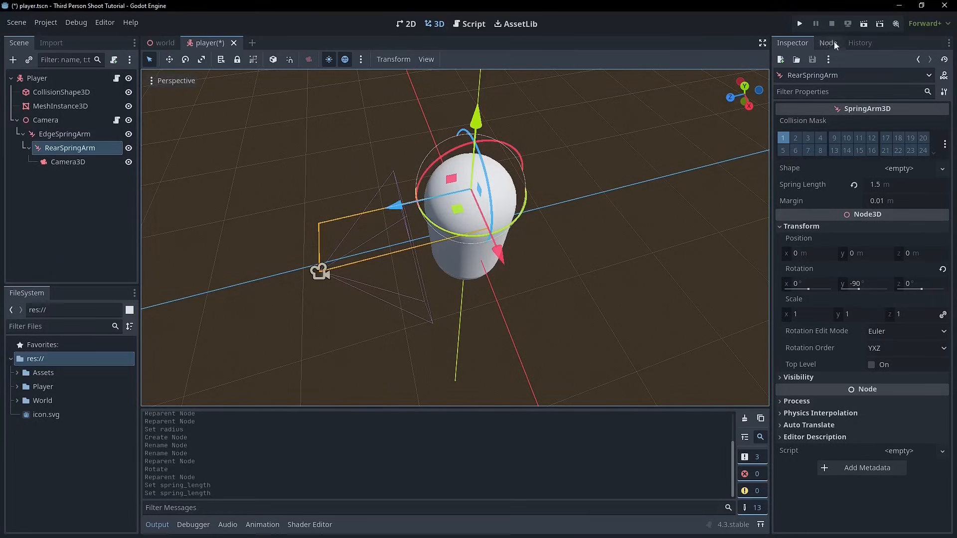
Run the game to test the two-arm camera, adjust EdgeSpringArm to 1 m, and test again
{"action": "left_click", "coordinate": [798, 23]}
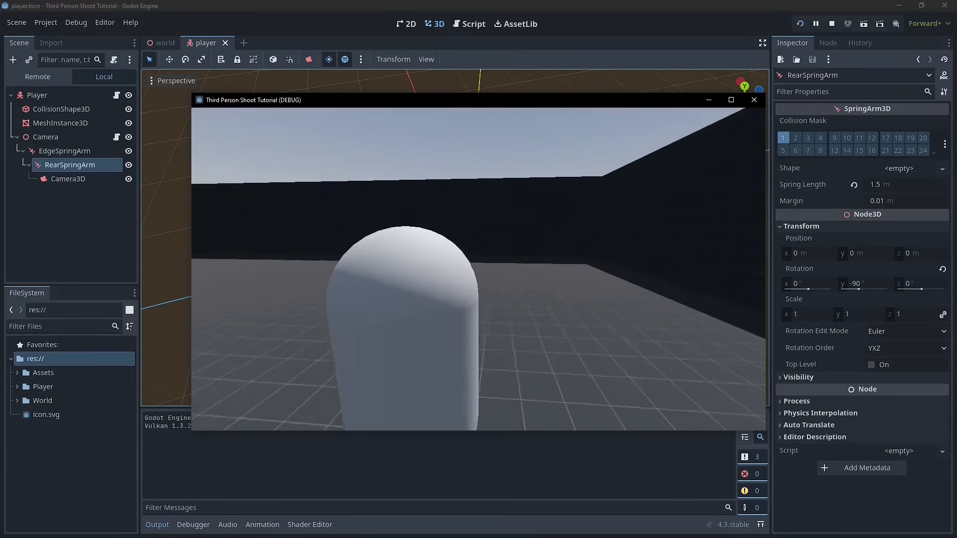
{"action": "left_click", "coordinate": [831, 23]}
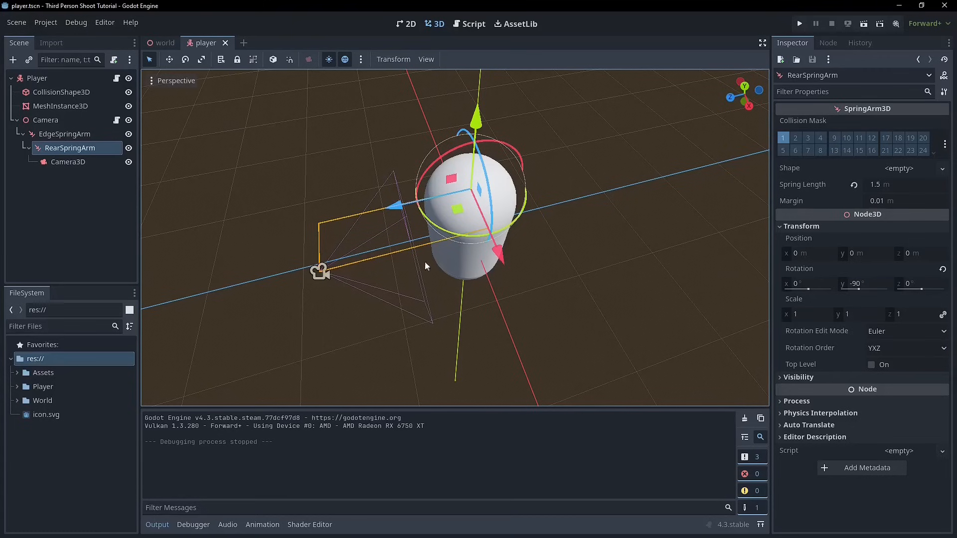
{"action": "left_click", "coordinate": [64, 134]}
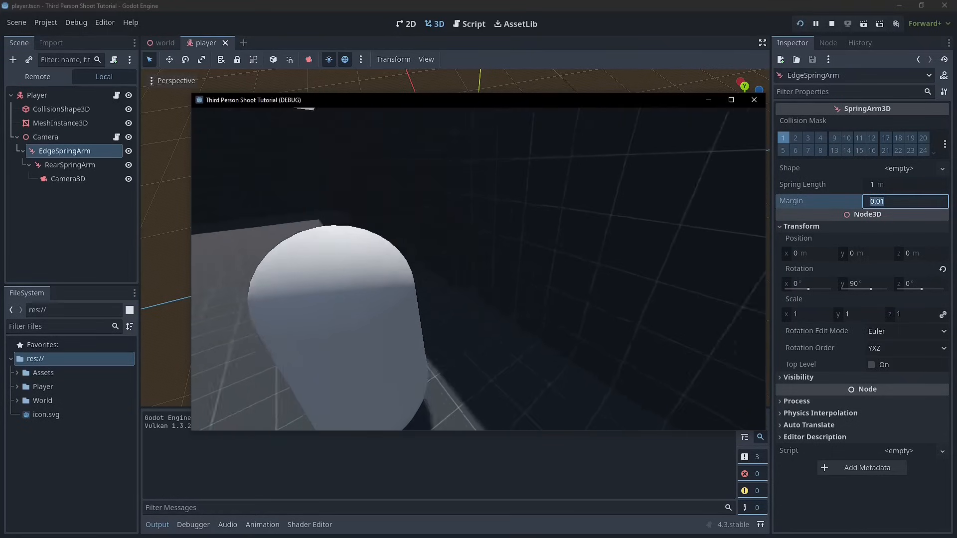
{"action": "left_click", "coordinate": [830, 23]}
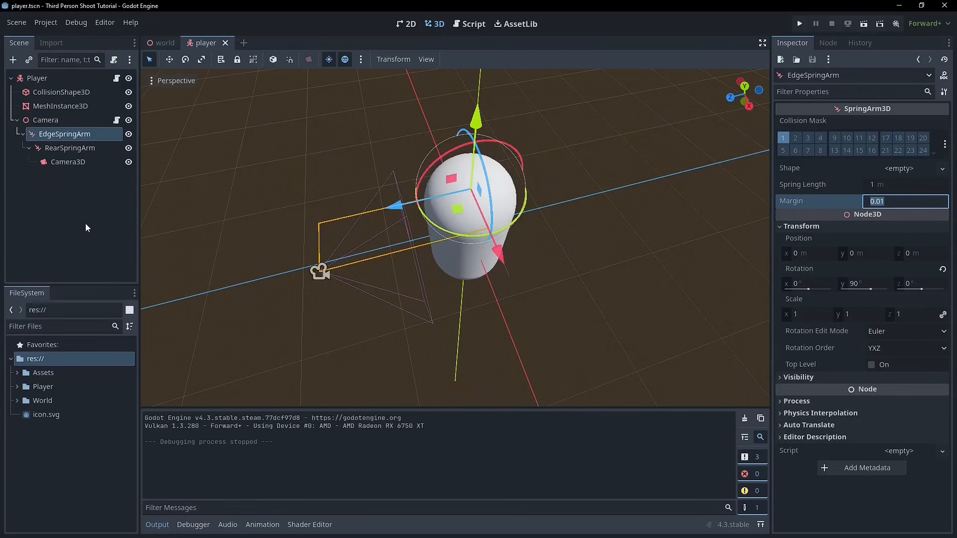
{"action": "left_click", "coordinate": [69, 148]}
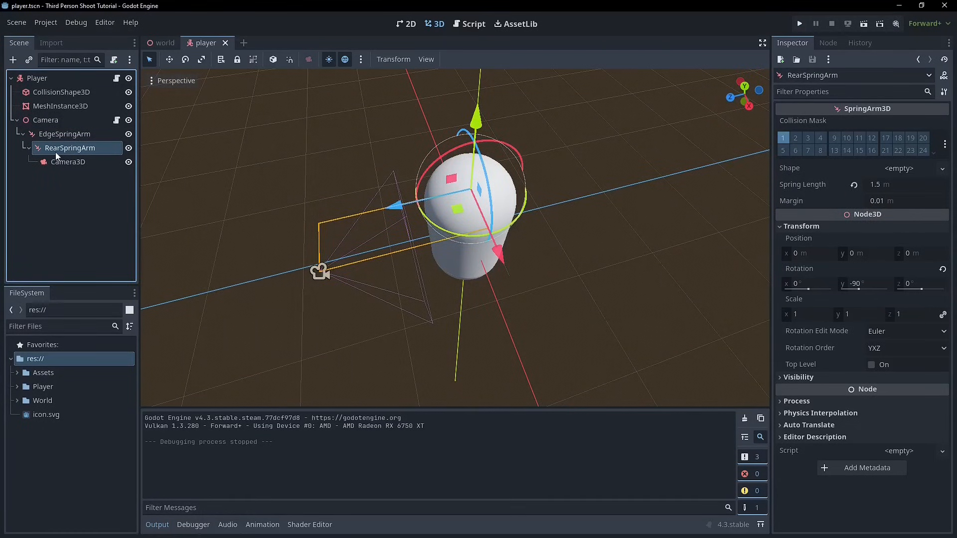
Assign a new SphereShape3D collision shape to both EdgeSpringArm and RearSpringArm
{"action": "left_click", "coordinate": [897, 167]}
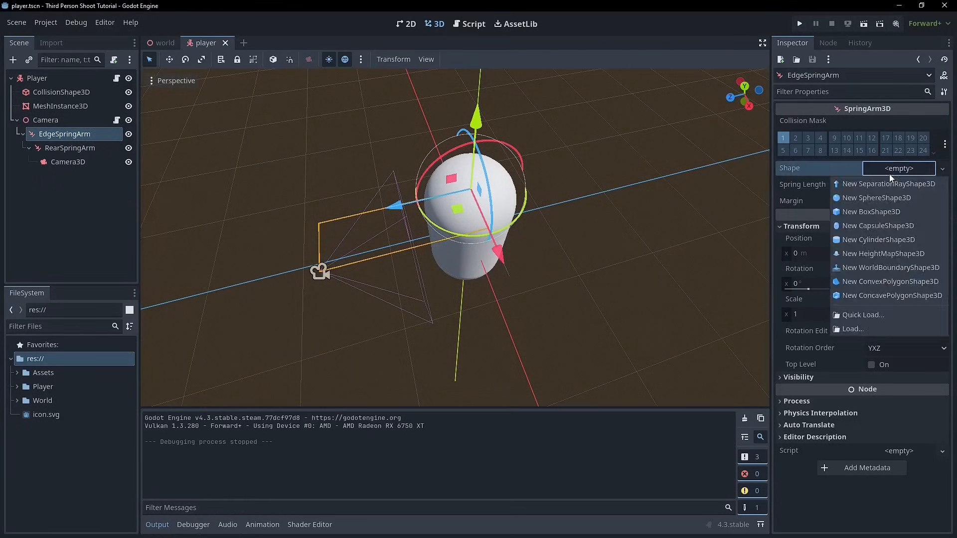
{"action": "left_click", "coordinate": [877, 198]}
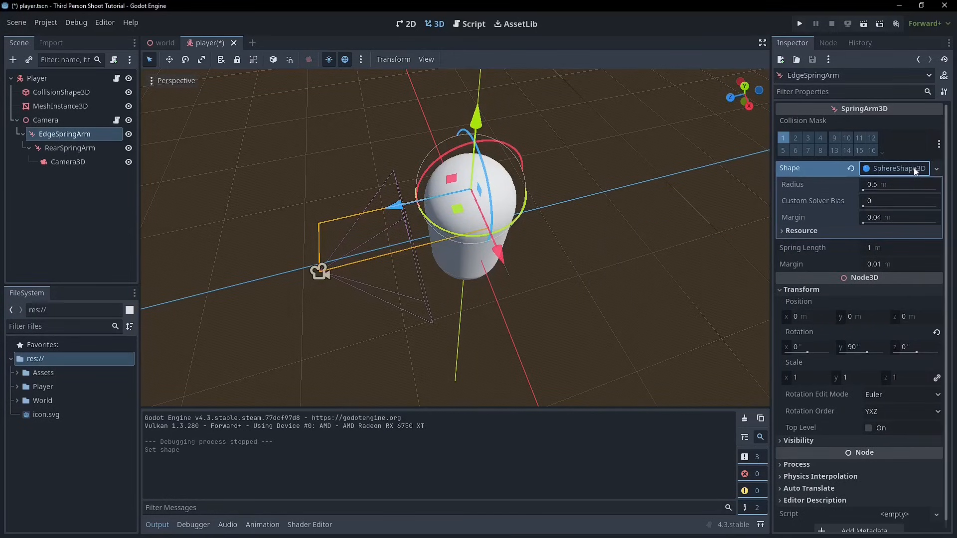
{"action": "left_click", "coordinate": [70, 147]}
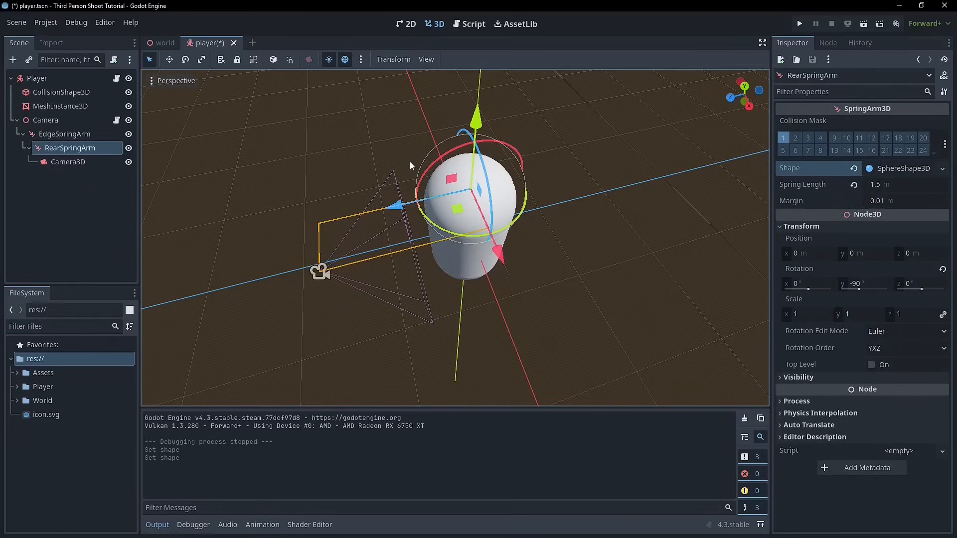
{"action": "mouse_move", "coordinate": [399, 151]}
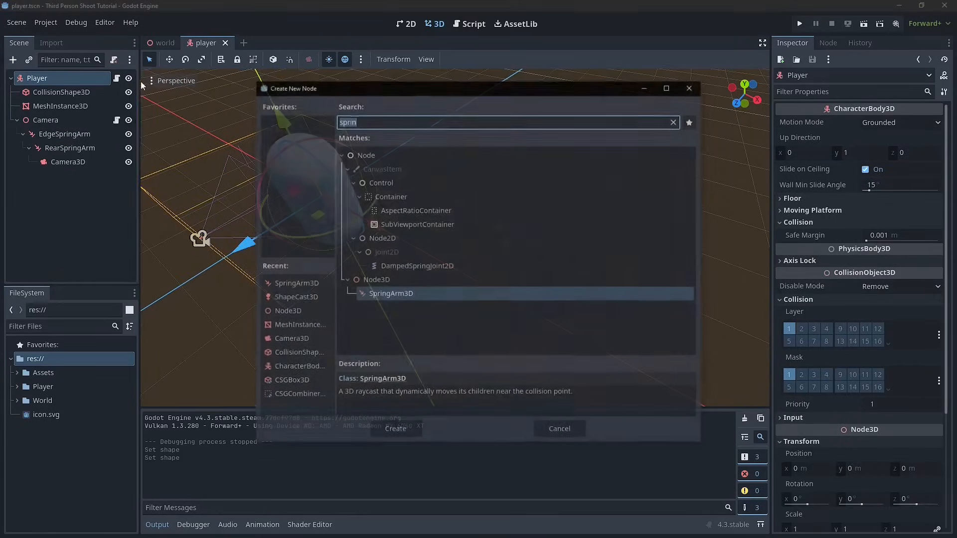
Add a ShapeCast3D node under Player and give it a new SphereShape3D
{"action": "type", "text": "shape"}
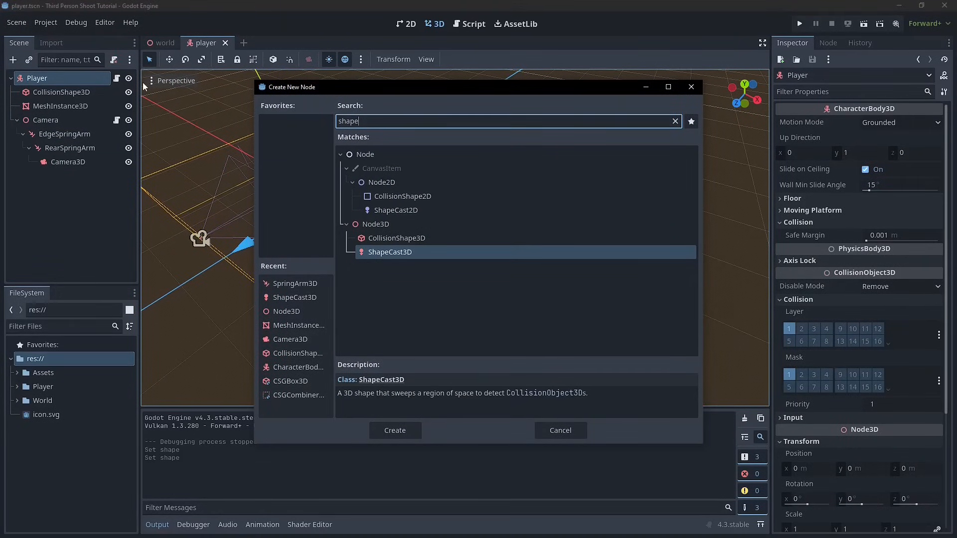
{"action": "left_click", "coordinate": [394, 430]}
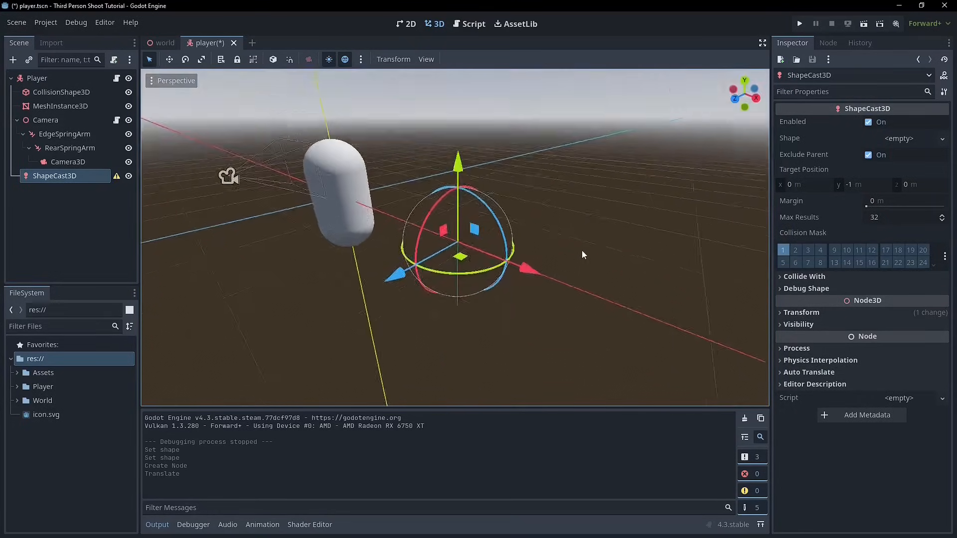
{"action": "left_click", "coordinate": [897, 137]}
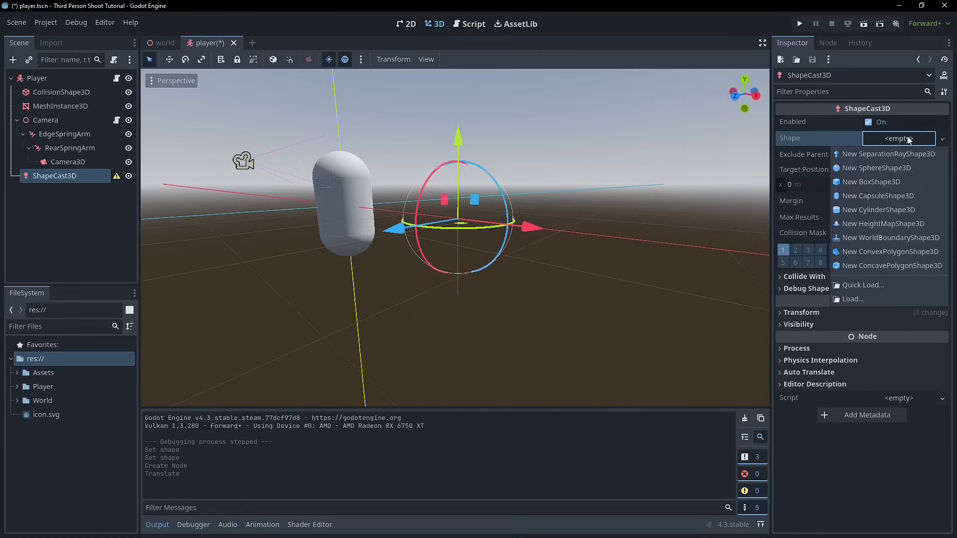
{"action": "left_click", "coordinate": [877, 167]}
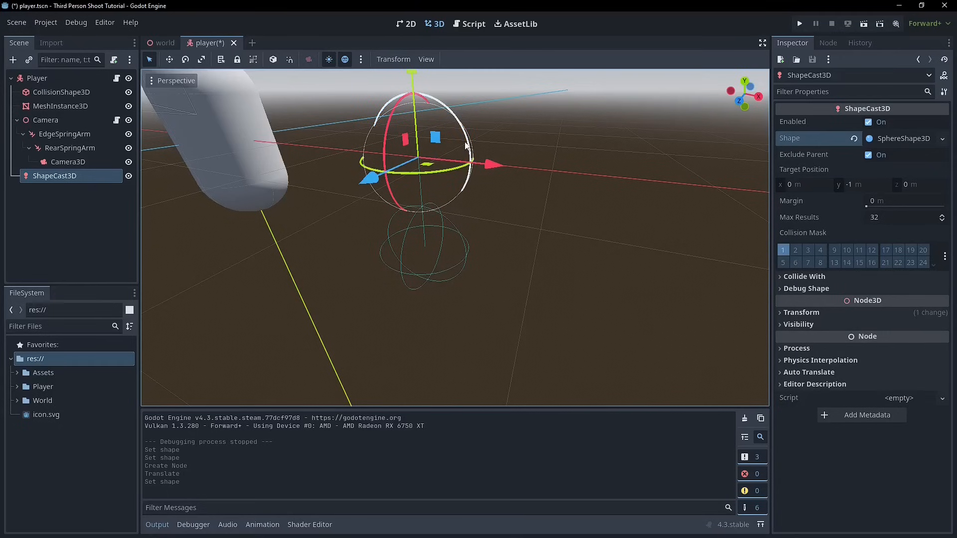
Rotate the shape cast with the gizmo and set its target position y to -1.24
{"action": "left_click_drag", "start_coordinate": [466, 144], "coordinate": [376, 96]}
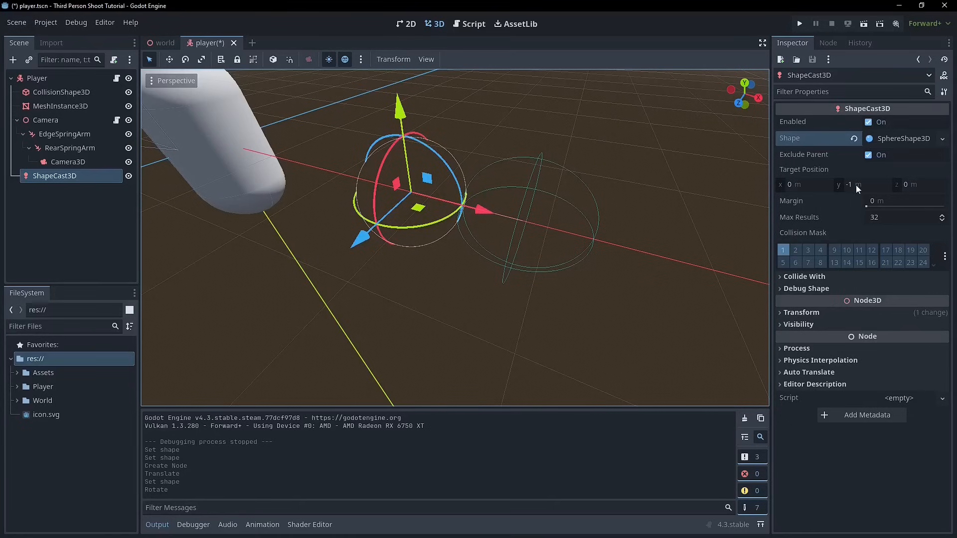
{"action": "left_click_drag", "start_coordinate": [860, 185], "coordinate": [857, 189]}
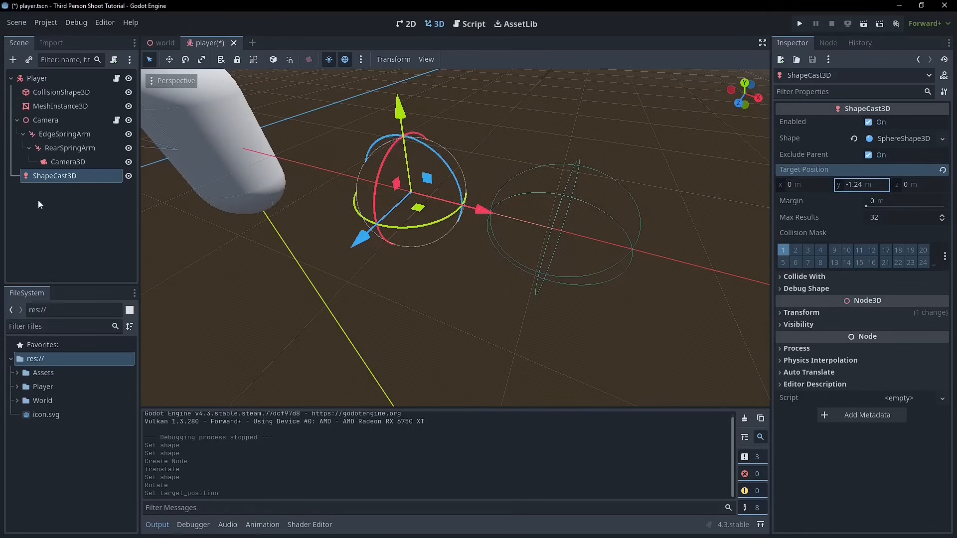
Delete the ShapeCast3D node and select RearSpringArm to inspect its settings
{"action": "right_click", "coordinate": [54, 176]}
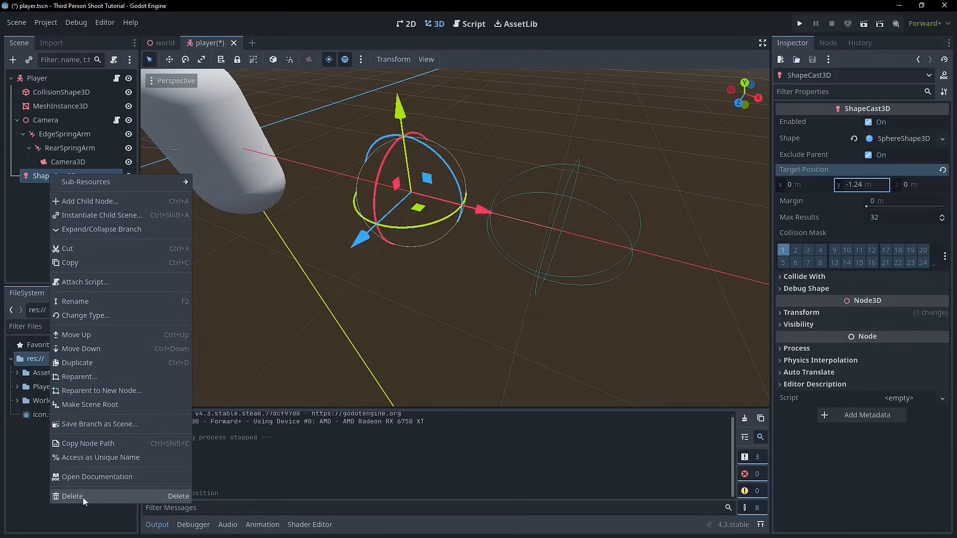
{"action": "left_click", "coordinate": [71, 496]}
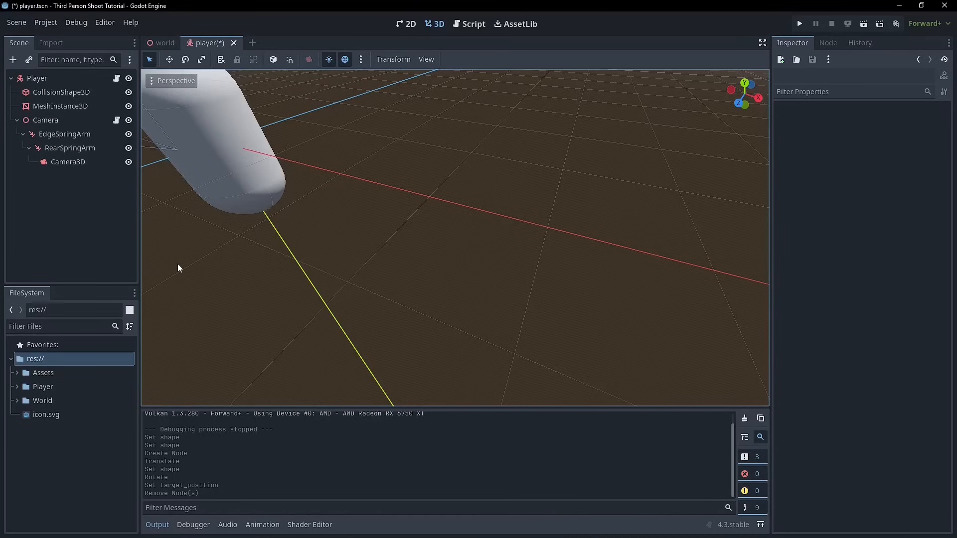
{"action": "mouse_move", "coordinate": [138, 181]}
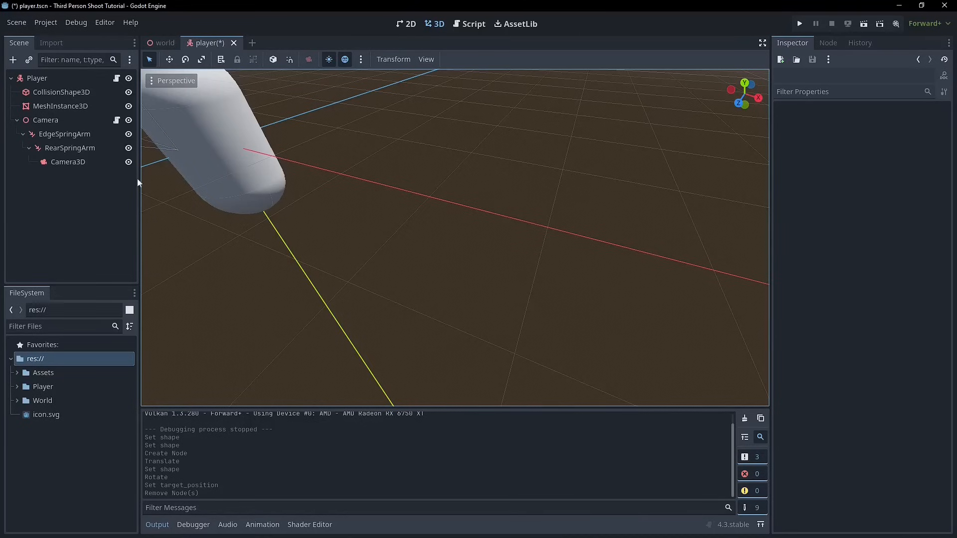
{"action": "left_click", "coordinate": [70, 147]}
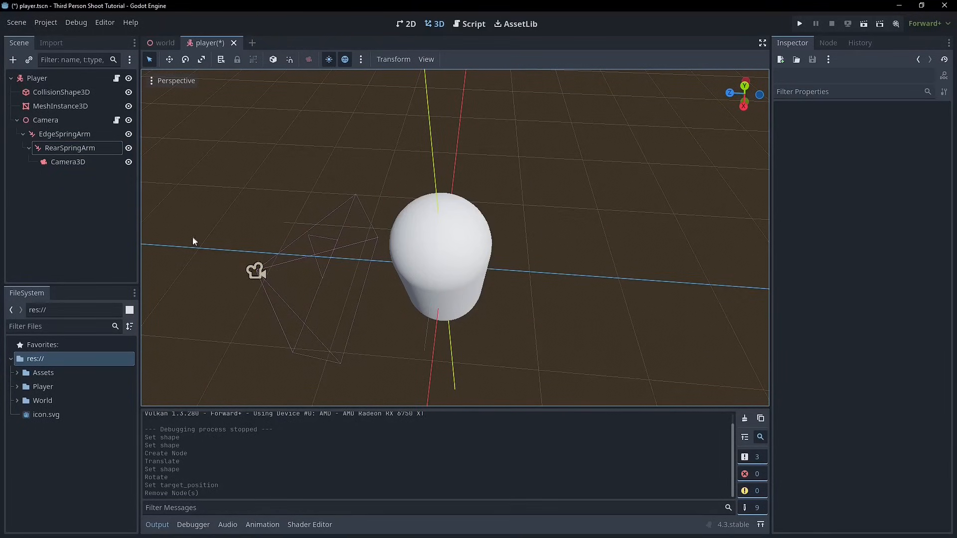
{"action": "left_click", "coordinate": [70, 147]}
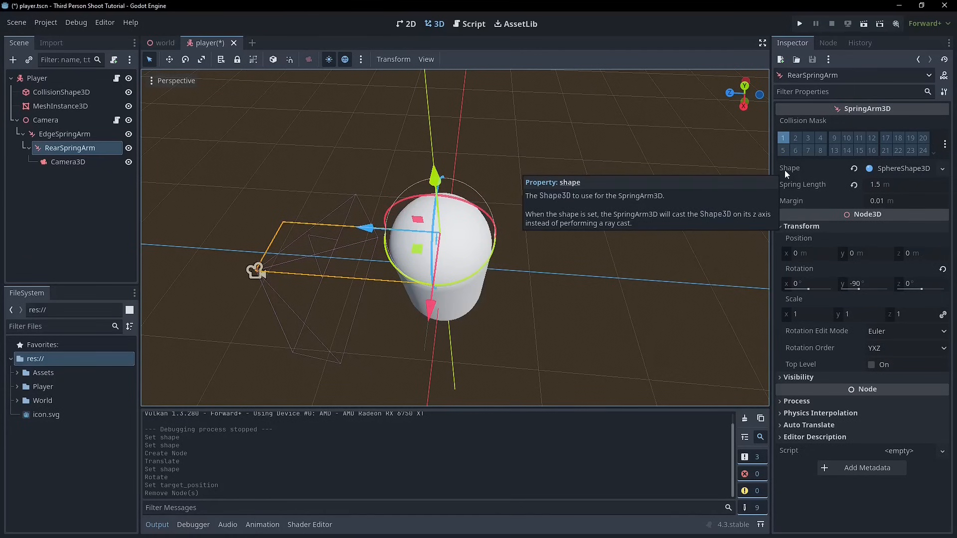
{"action": "mouse_move", "coordinate": [317, 238]}
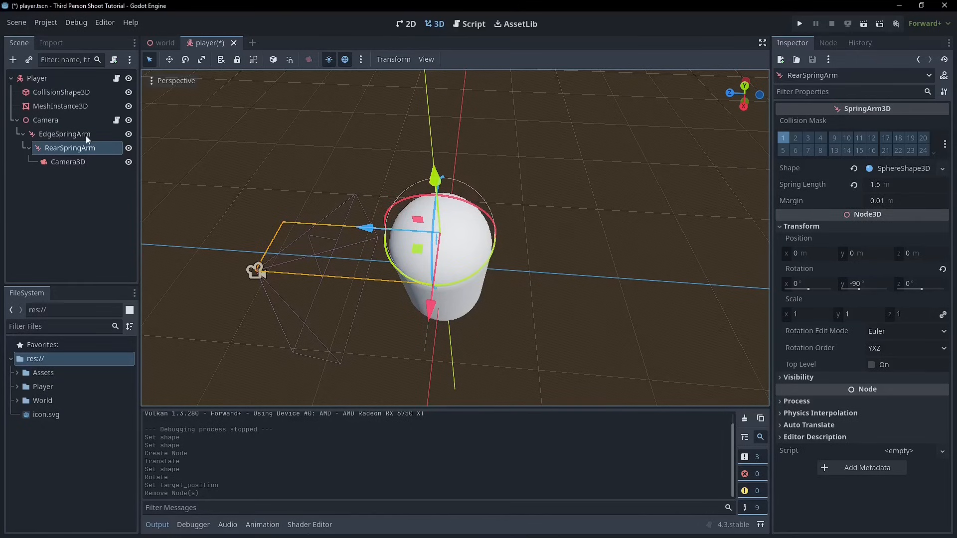
{"action": "mouse_move", "coordinate": [64, 133]}
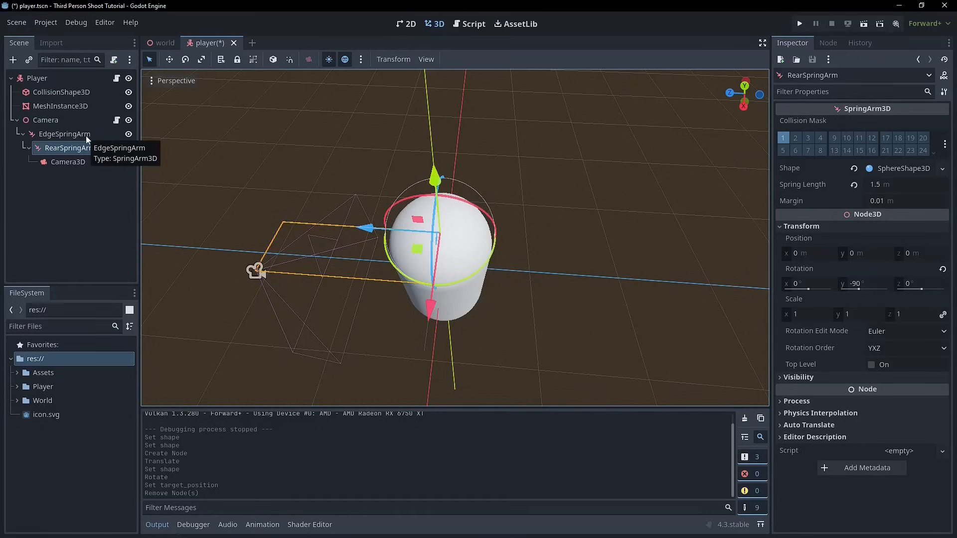
Inspect EdgeSpringArm's settings and run the project to test the camera
{"action": "left_click", "coordinate": [64, 133]}
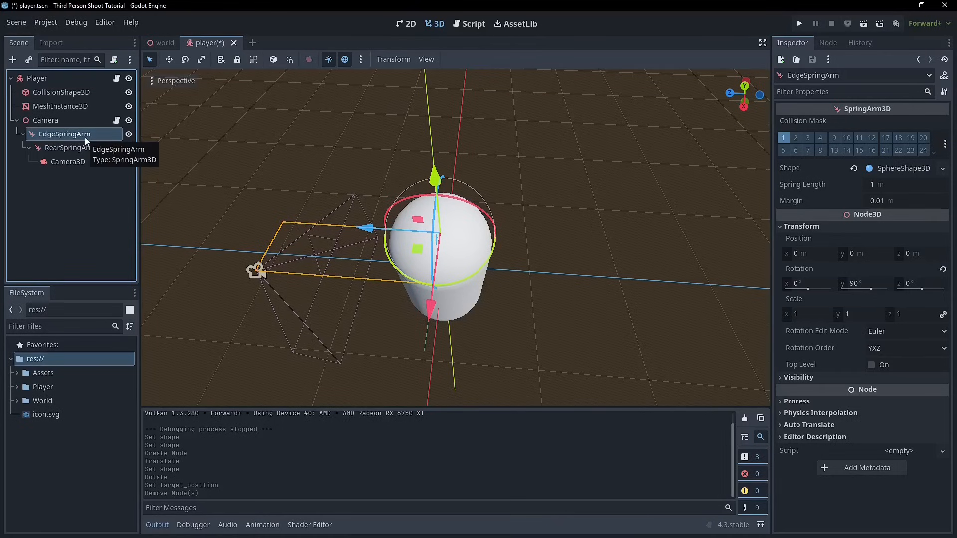
{"action": "mouse_move", "coordinate": [83, 147]}
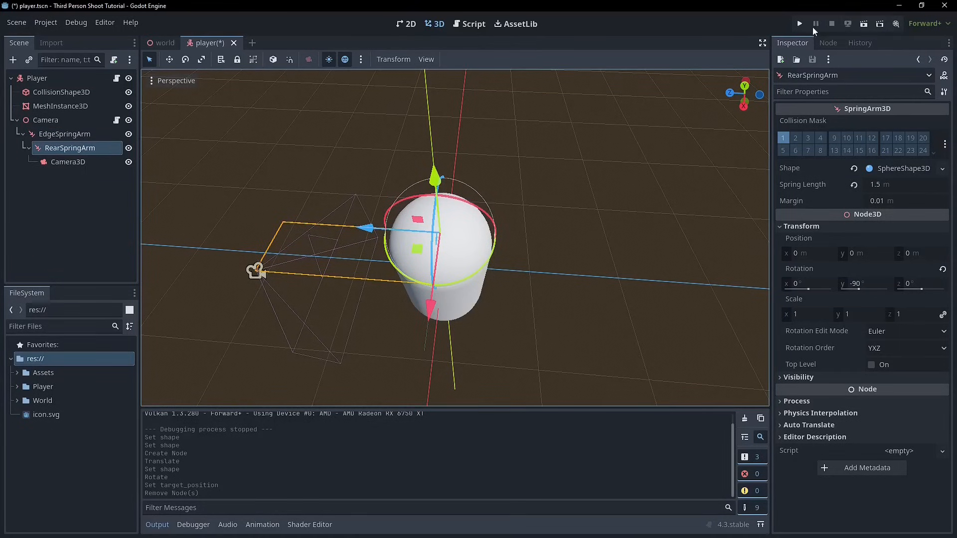
{"action": "left_click", "coordinate": [799, 23]}
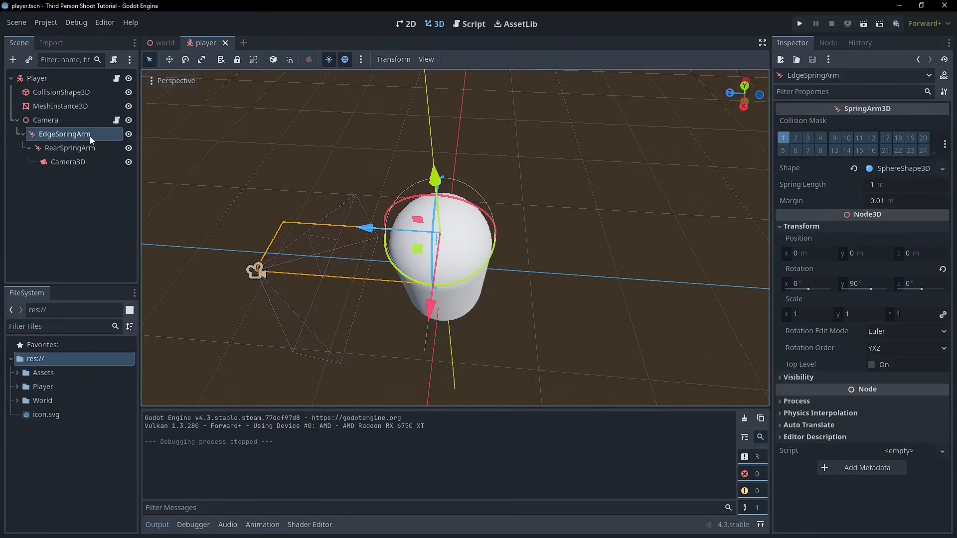
Set RearSpringArm's sphere radius to 0.1 and reduce the spring arms' sphere margins to 0.01
{"action": "left_click", "coordinate": [69, 147]}
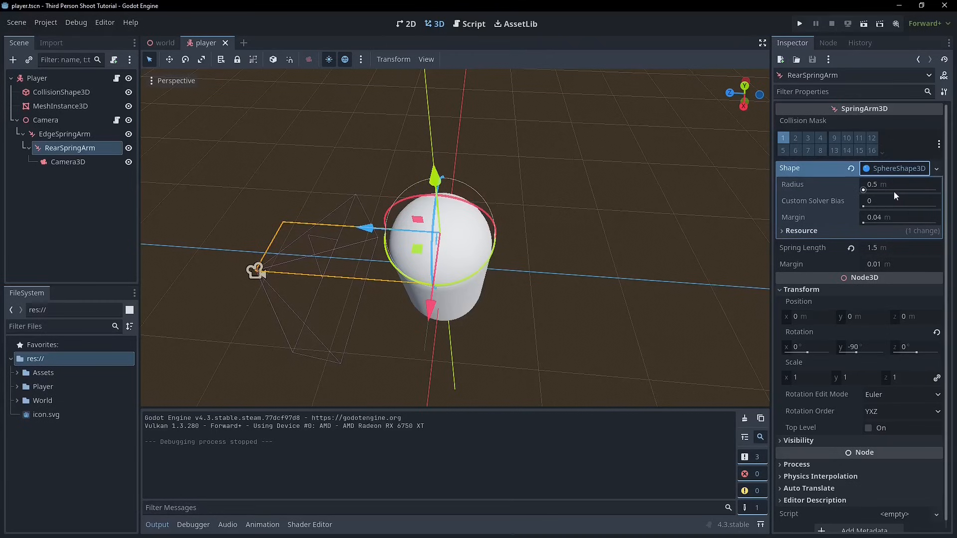
{"action": "left_click", "coordinate": [896, 184]}
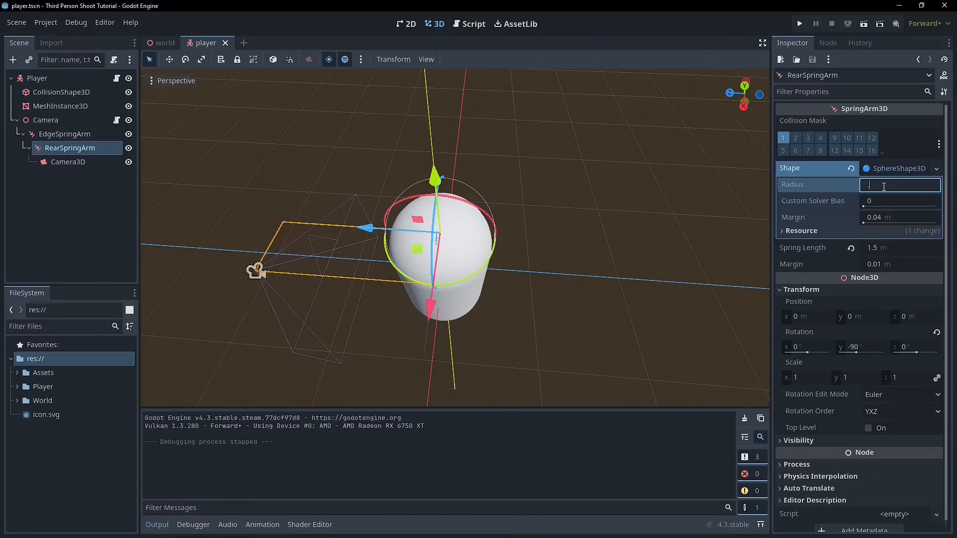
{"action": "type", "text": "0.1 m"}
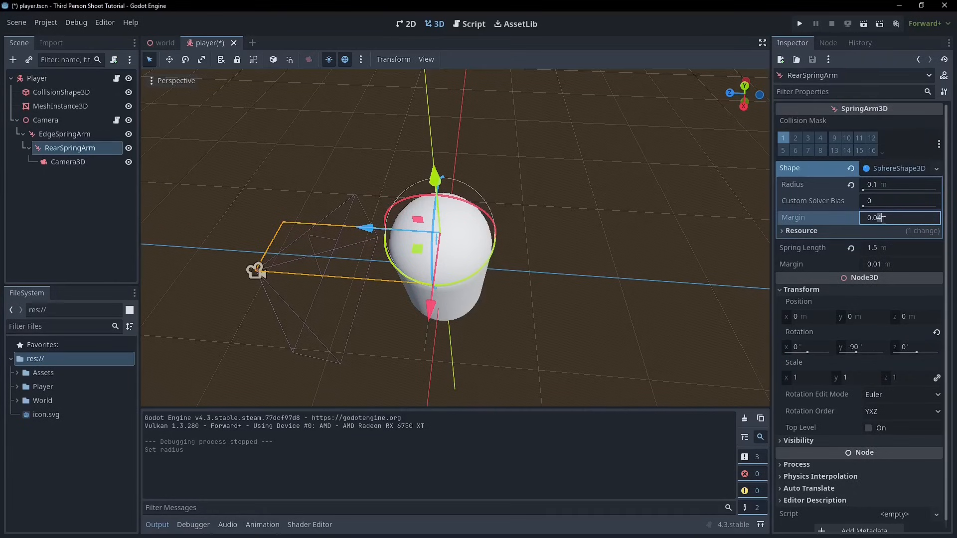
{"action": "left_click", "coordinate": [64, 134]}
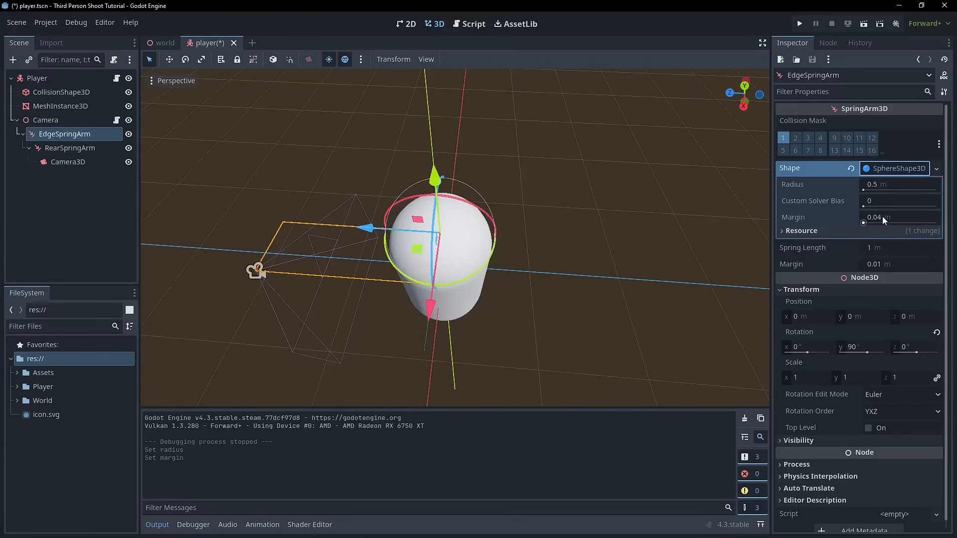
{"action": "left_click", "coordinate": [896, 217]}
{"action": "type", "text": "0.01"}
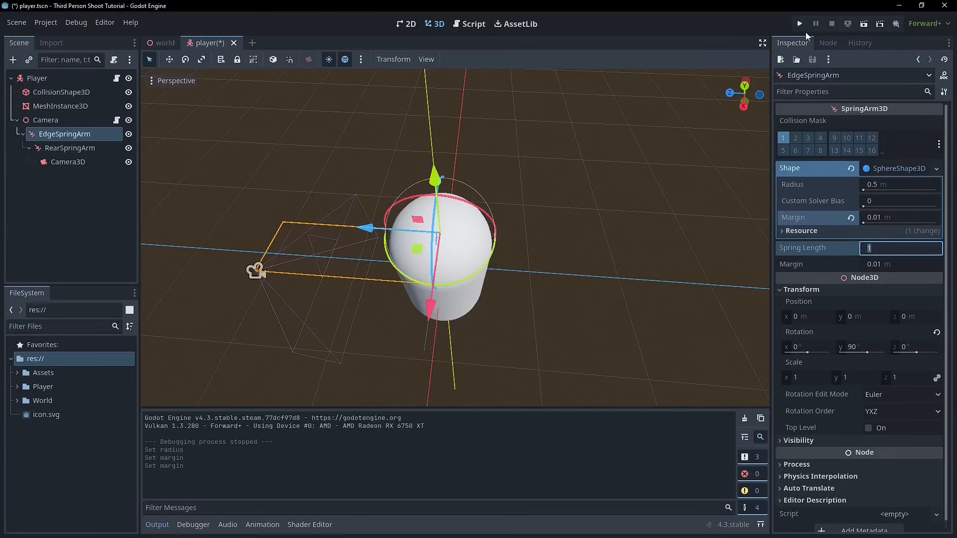
Run the project to test the adjusted spring arms
{"action": "left_click", "coordinate": [798, 23]}
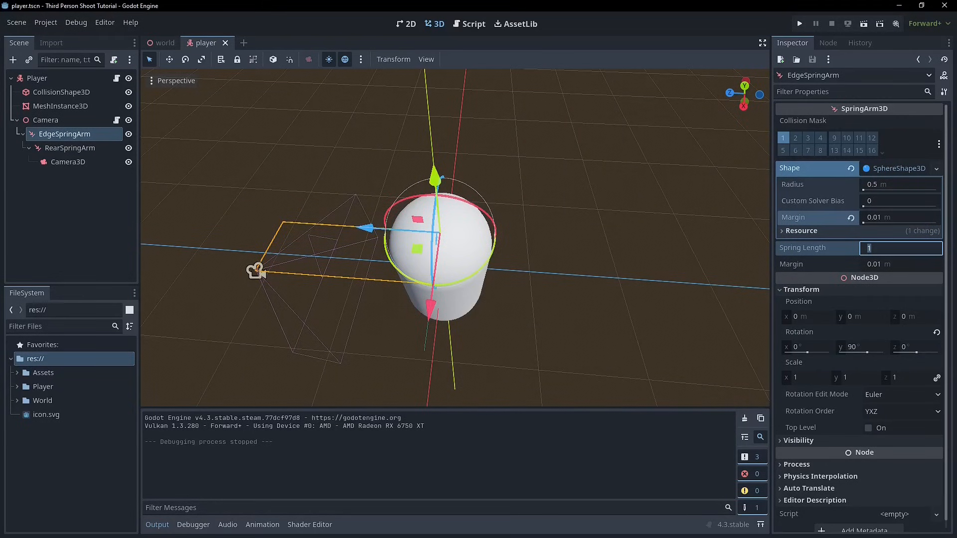
{"action": "mouse_move", "coordinate": [64, 98]}
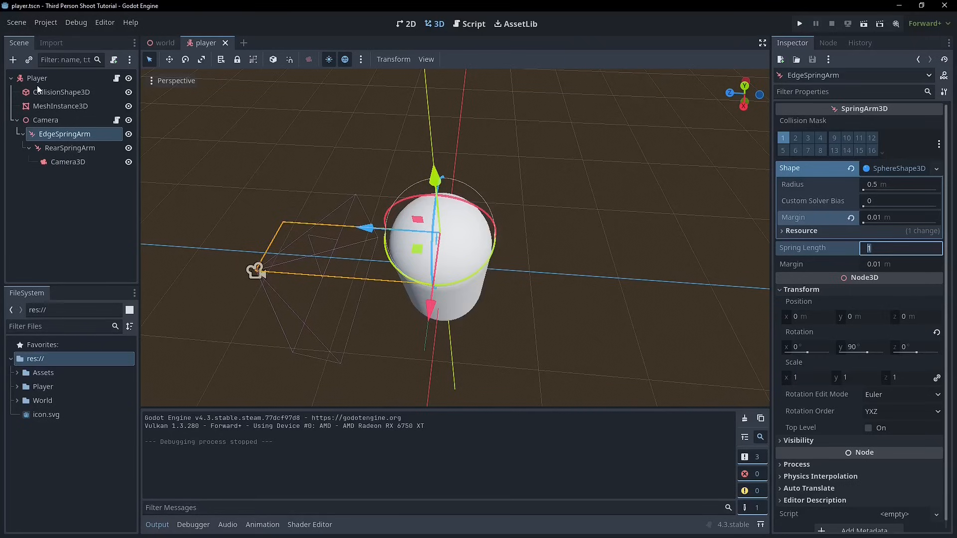
Select the Player's CollisionShape3D to edit its capsule shape
{"action": "left_click", "coordinate": [64, 91]}
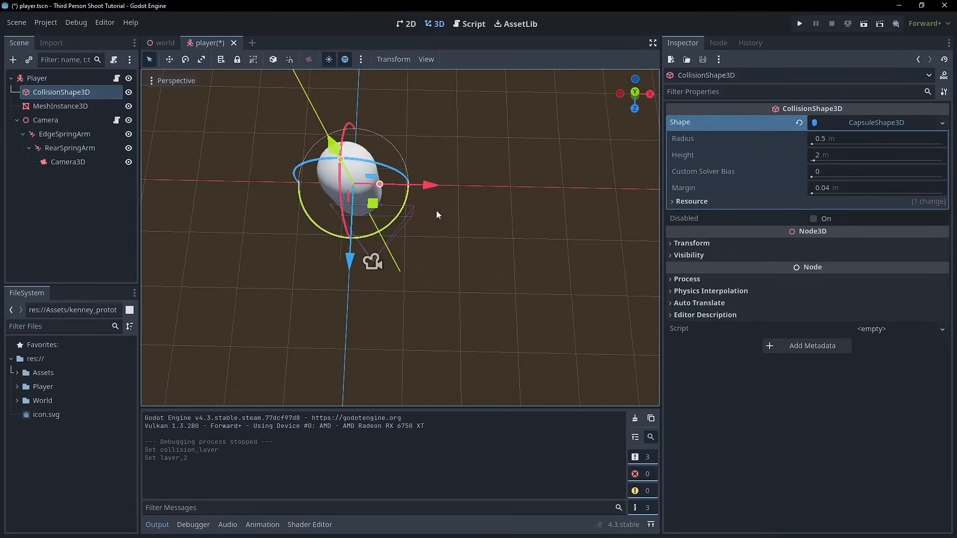
{"action": "mouse_move", "coordinate": [445, 190]}
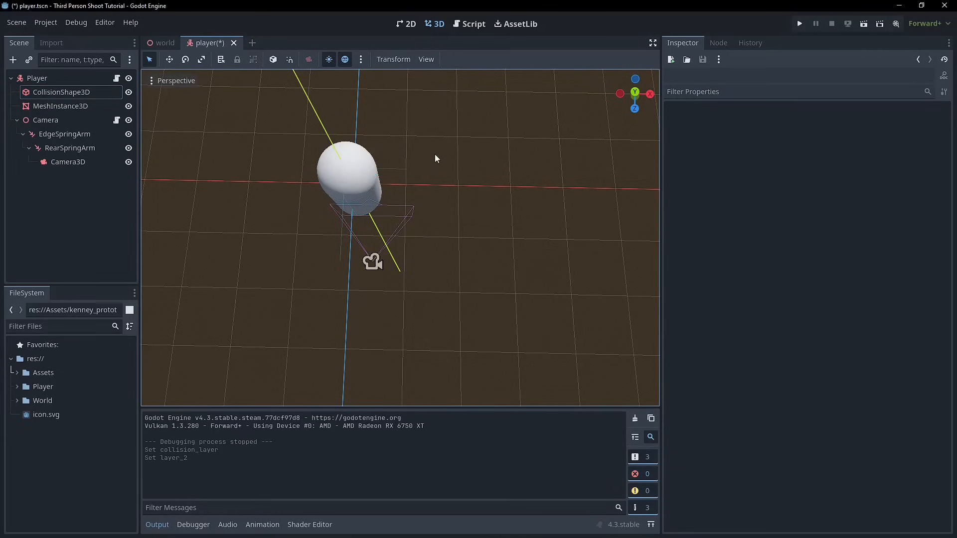
{"action": "mouse_move", "coordinate": [356, 138]}
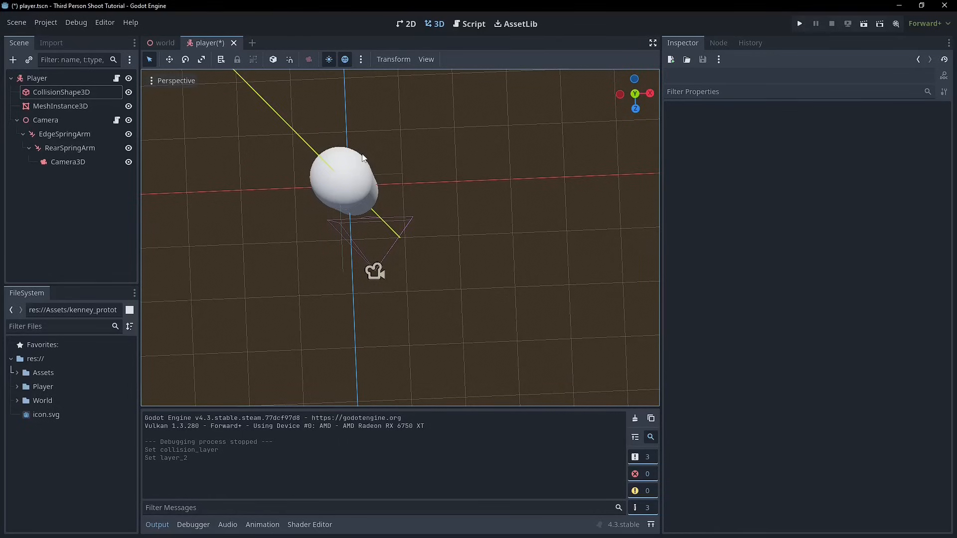
{"action": "mouse_move", "coordinate": [214, 88]}
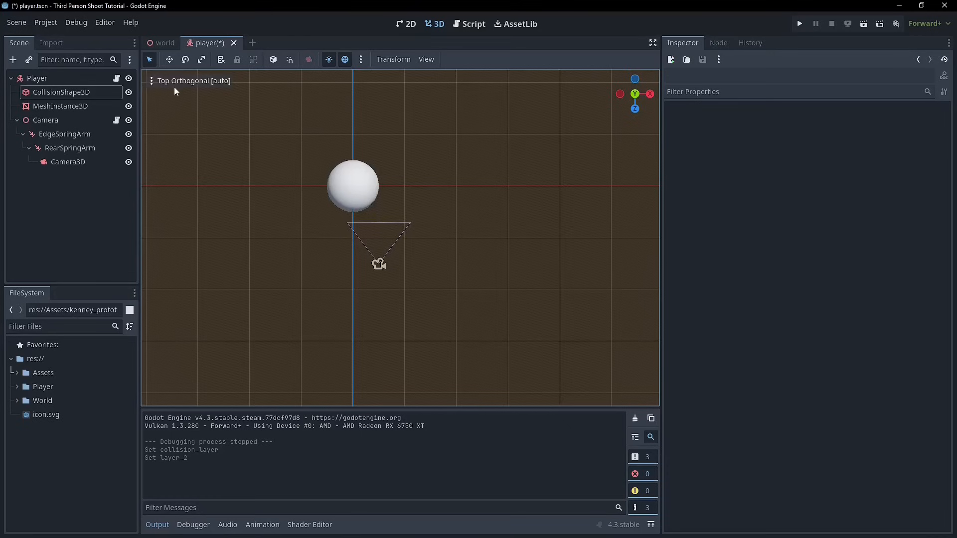
{"action": "left_click", "coordinate": [62, 91]}
{"action": "type", "text": "0.8"}
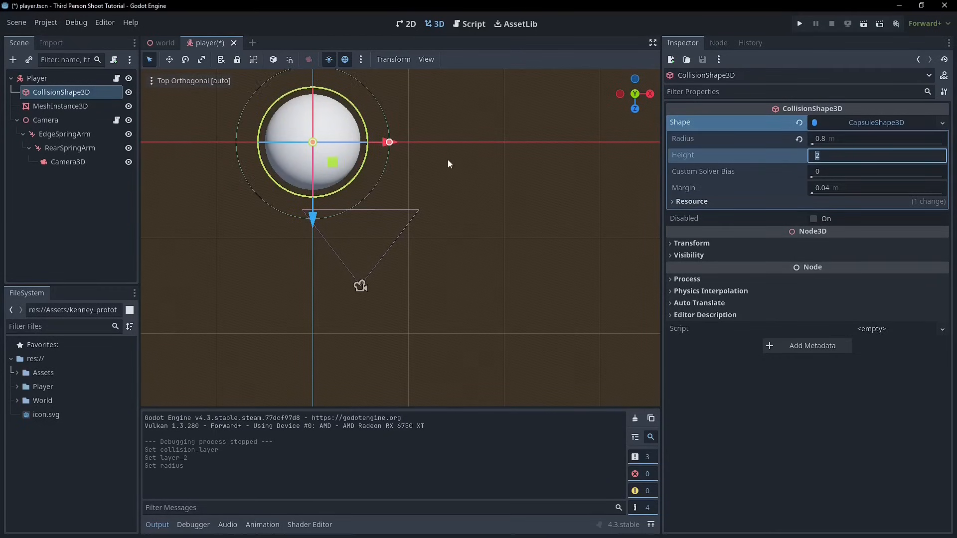
{"action": "mouse_move", "coordinate": [323, 97]}
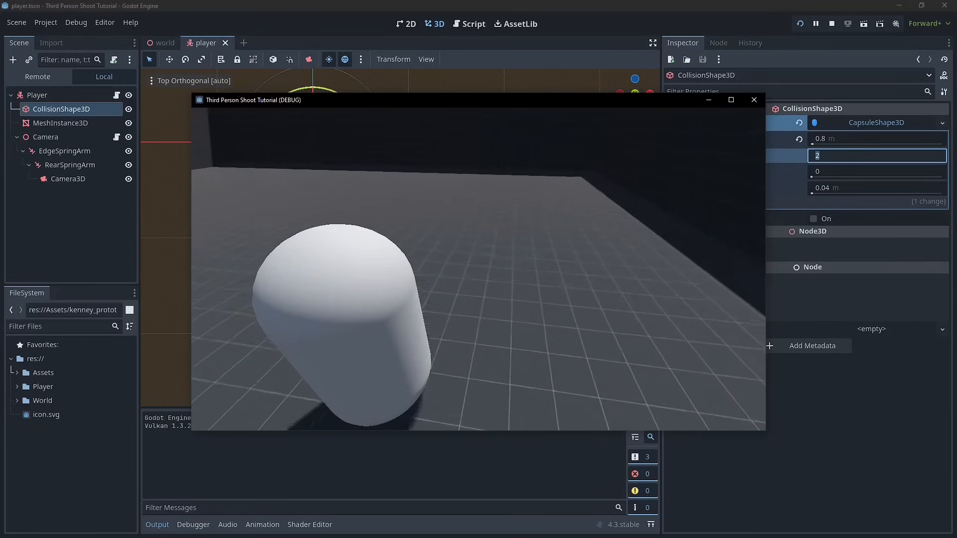
Stop the running game test, keeping the capsule radius at 0.8 m
{"action": "left_click", "coordinate": [831, 24]}
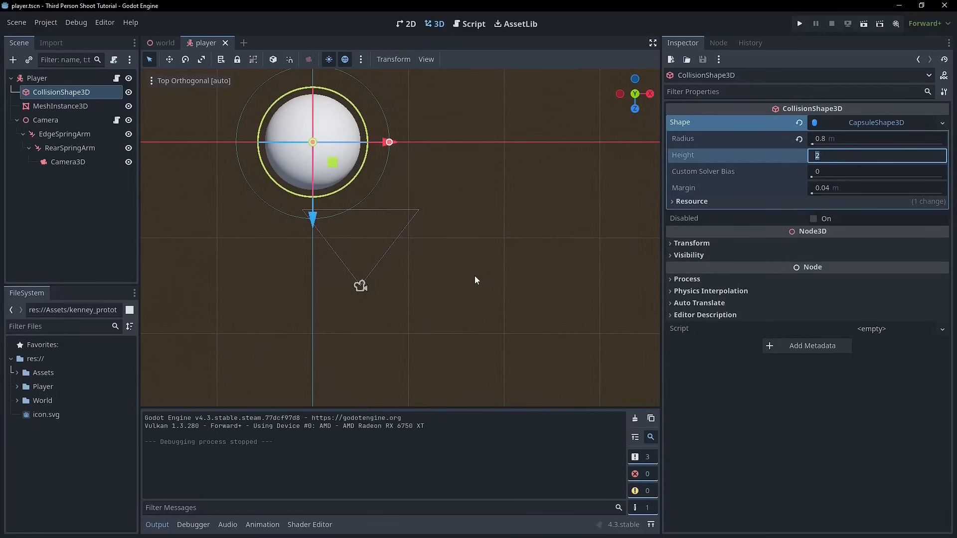
{"action": "mouse_move", "coordinate": [412, 135]}
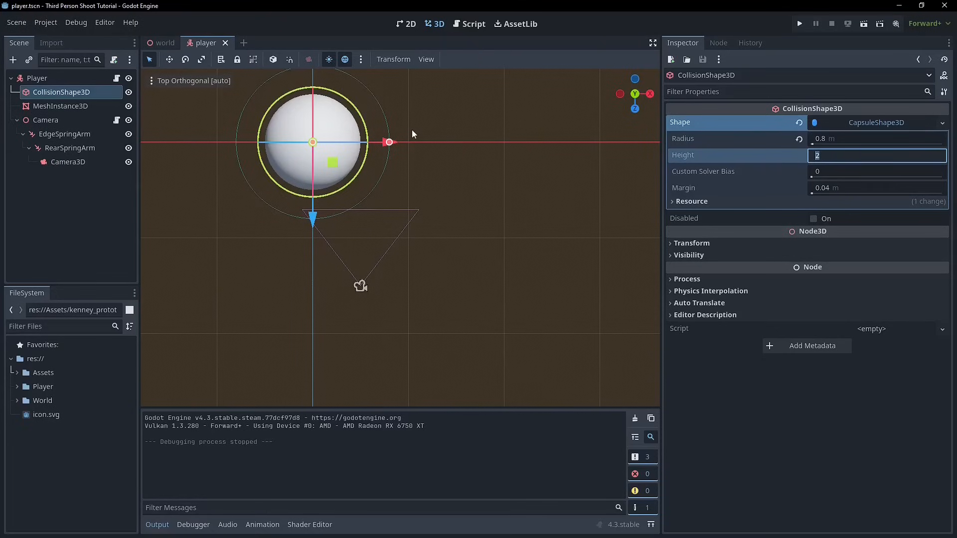
{"action": "mouse_move", "coordinate": [417, 122]}
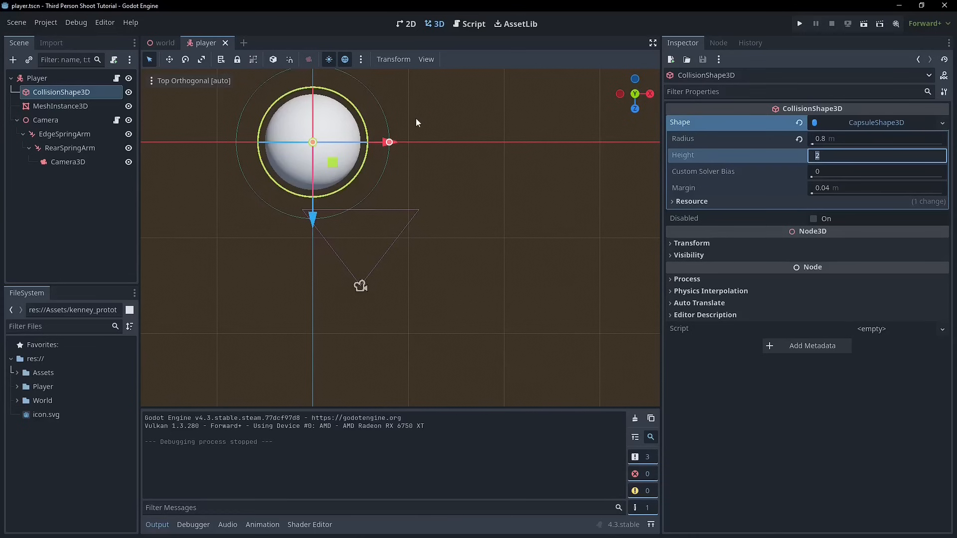
Untoggle collision layers 2 and 1 on the Player body, leaving mask 1 set
{"action": "left_click", "coordinate": [64, 133]}
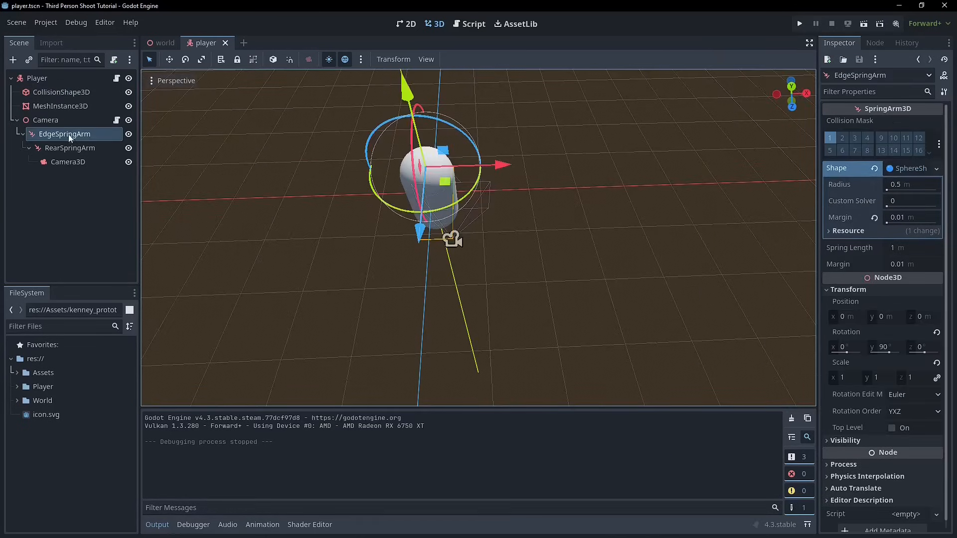
{"action": "left_click", "coordinate": [38, 78]}
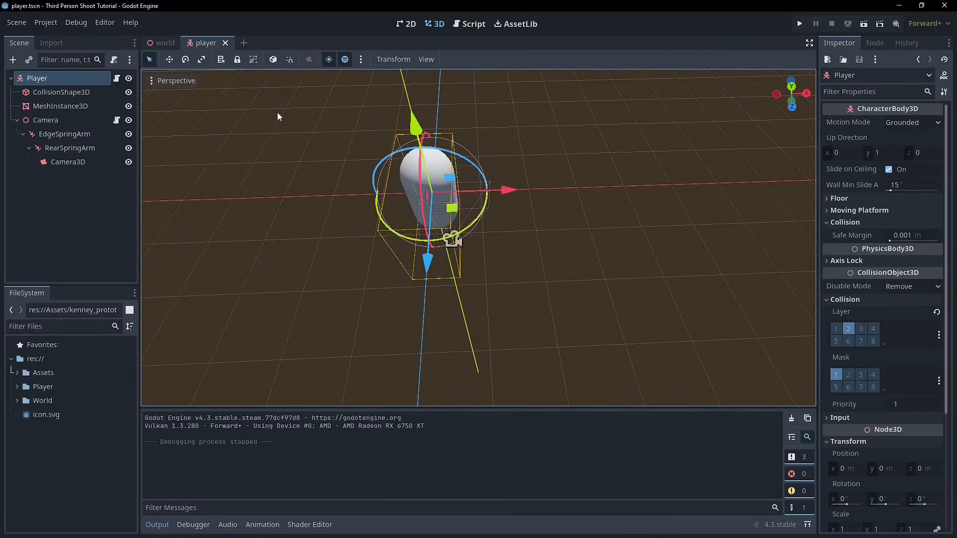
{"action": "left_click", "coordinate": [847, 328]}
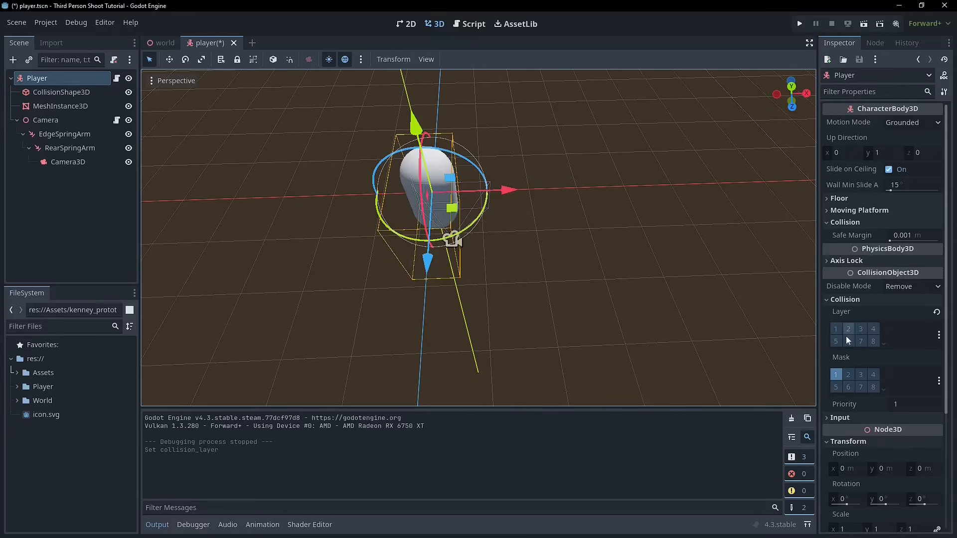
{"action": "left_click", "coordinate": [835, 328]}
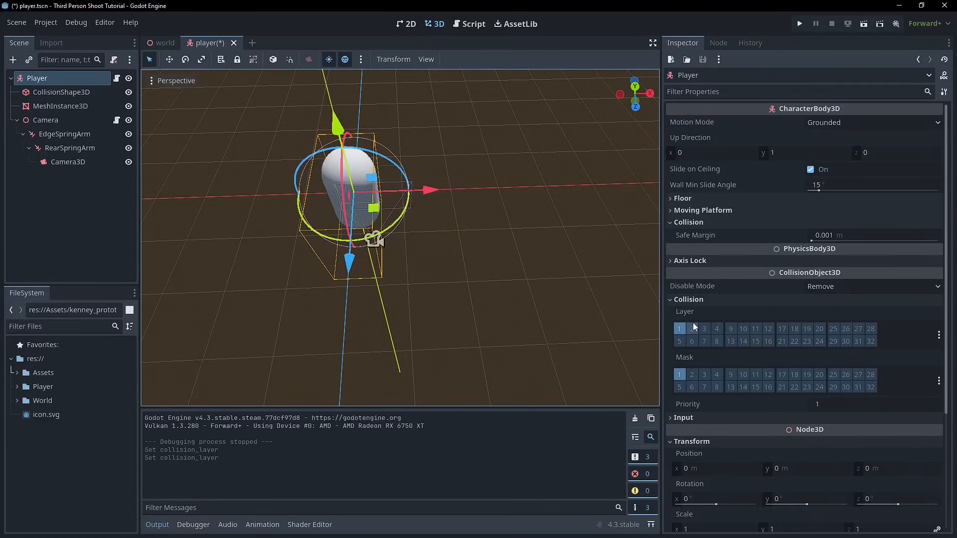
{"action": "left_click", "coordinate": [690, 328]}
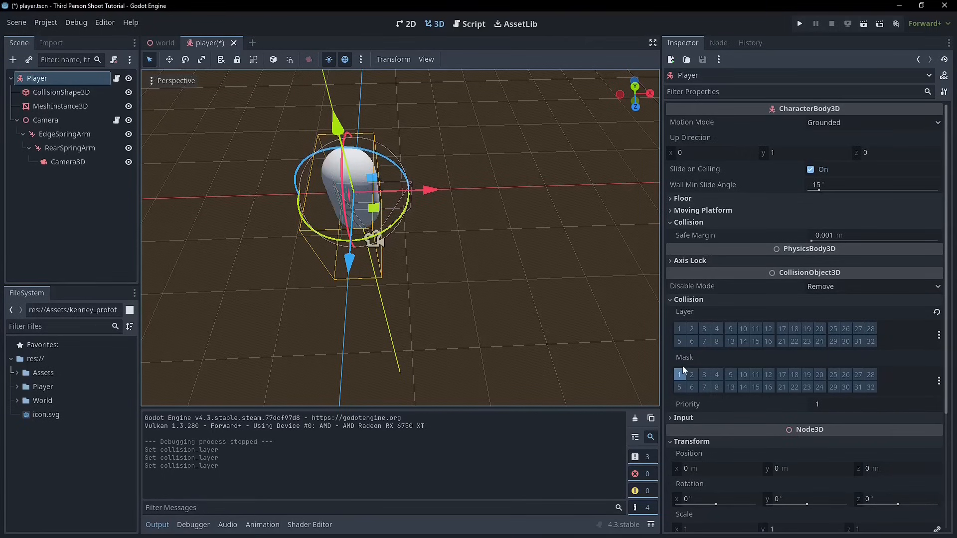
{"action": "left_click", "coordinate": [678, 374]}
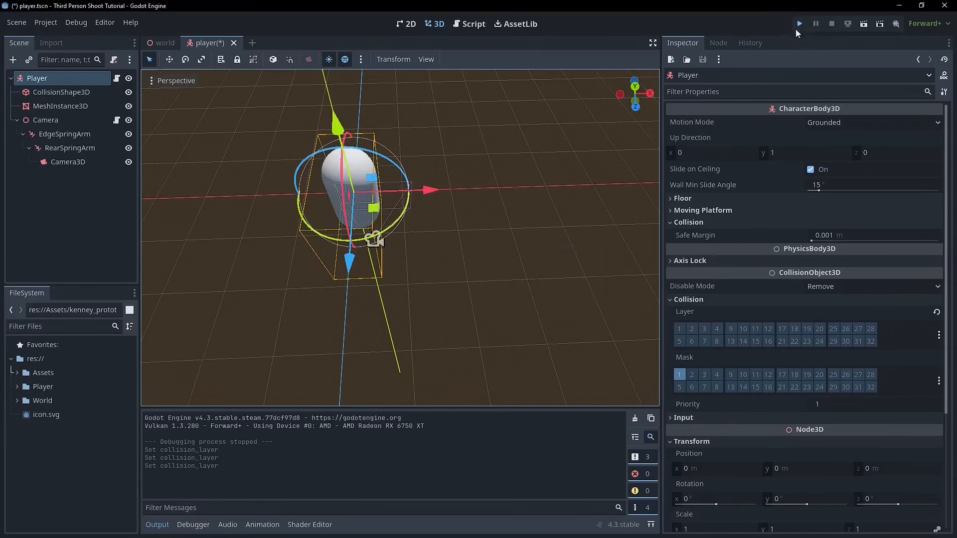
{"action": "left_click", "coordinate": [798, 23]}
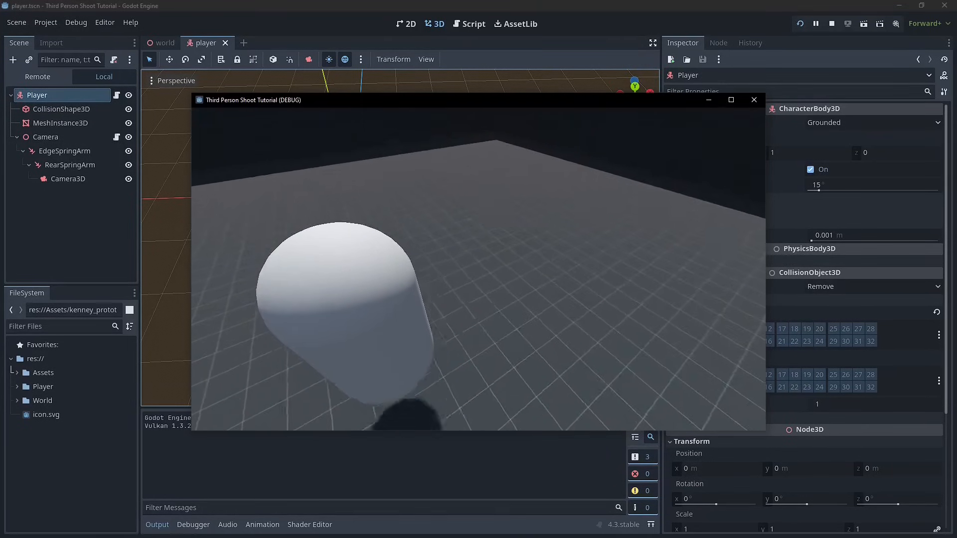
{"action": "left_click", "coordinate": [831, 23]}
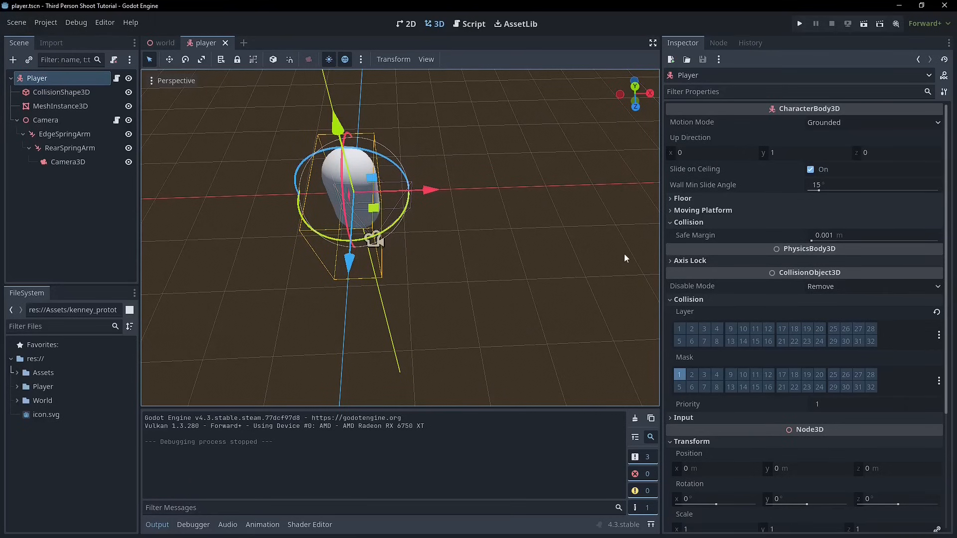
{"action": "mouse_move", "coordinate": [409, 80]}
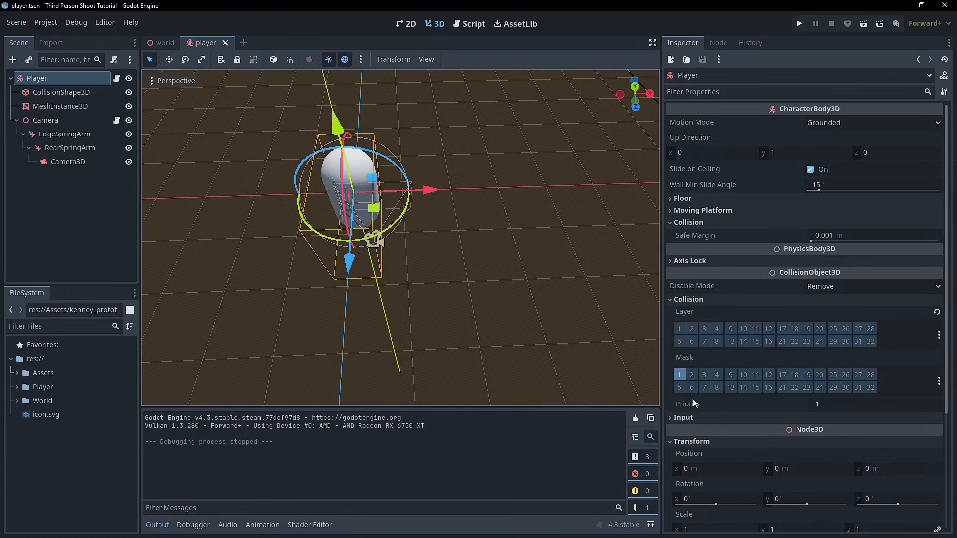
{"action": "mouse_move", "coordinate": [689, 358]}
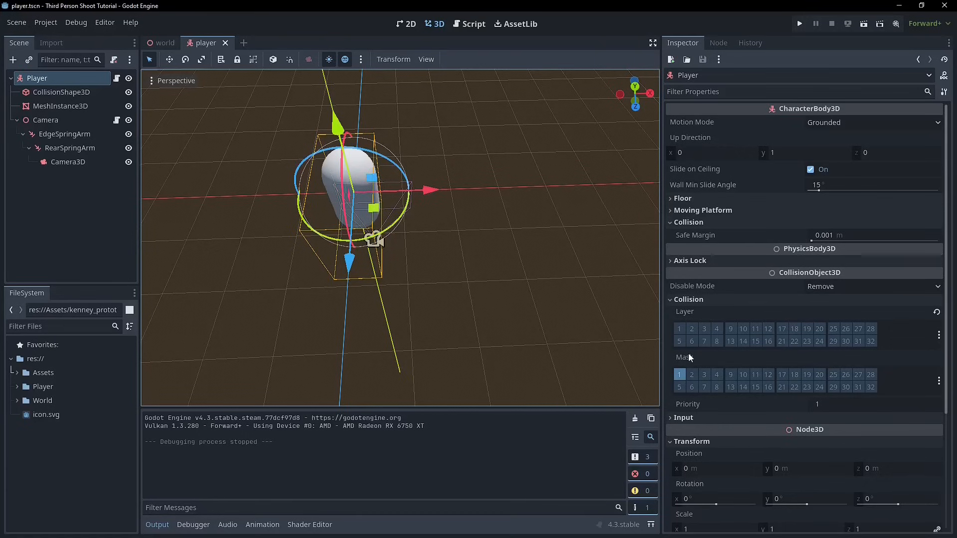
{"action": "mouse_move", "coordinate": [775, 244]}
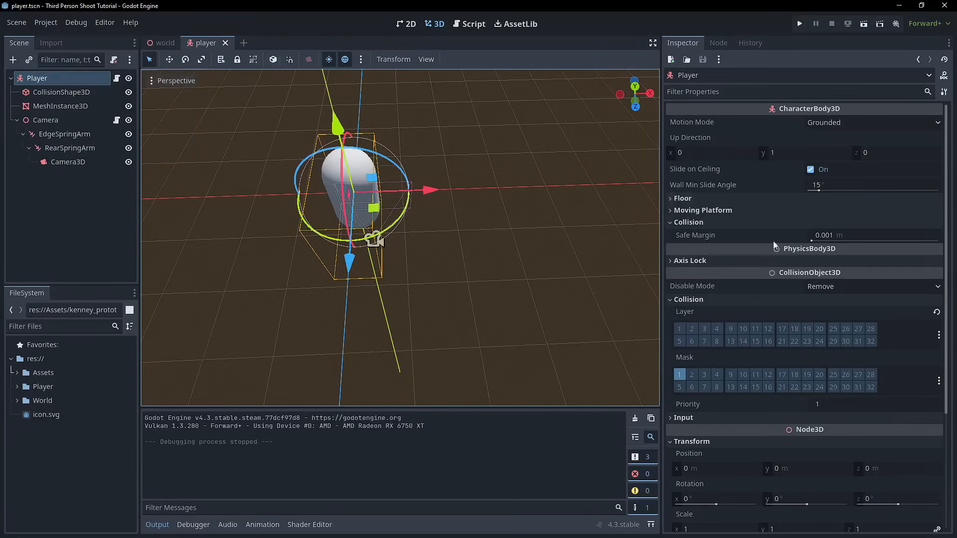
Put the Player on collision layer 2 and go to the project settings
{"action": "left_click", "coordinate": [691, 328]}
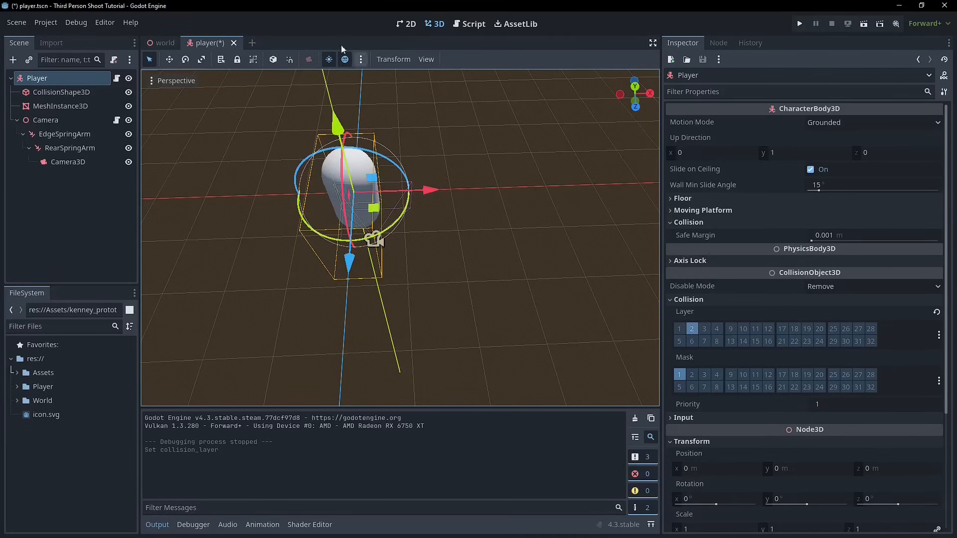
{"action": "left_click", "coordinate": [46, 23]}
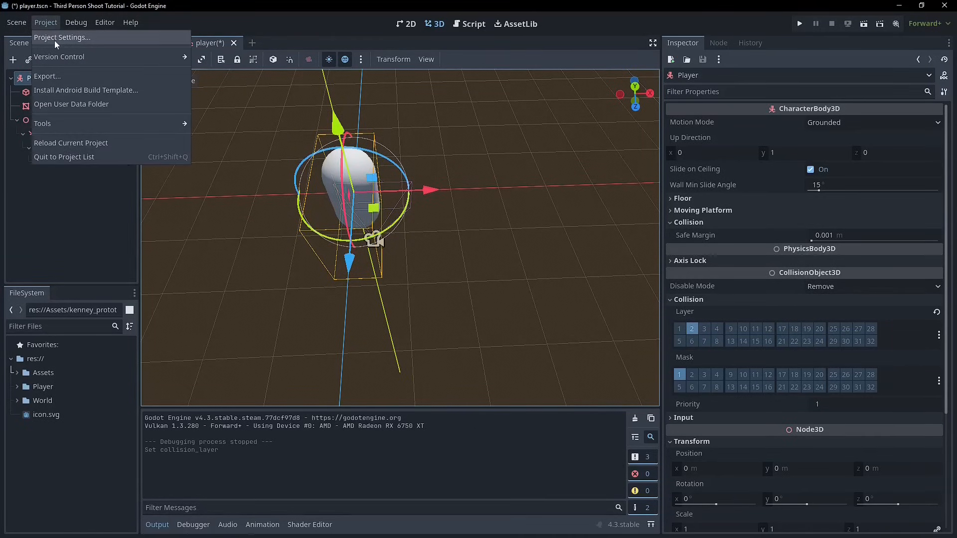
{"action": "left_click", "coordinate": [61, 37]}
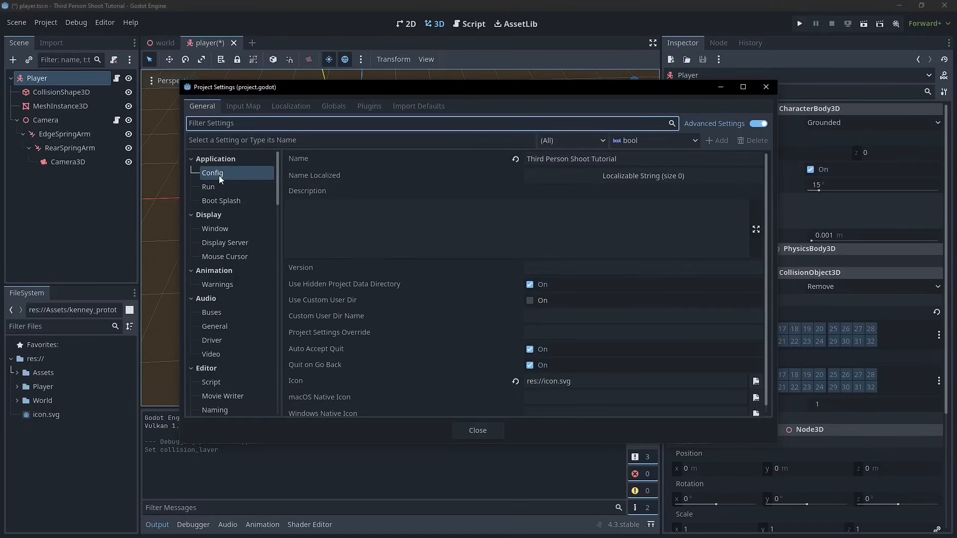
Name 3D physics layer 2 'Player' under Layer Names and close the settings
{"action": "scroll", "scroll_direction": "down", "scroll_amount": 3}
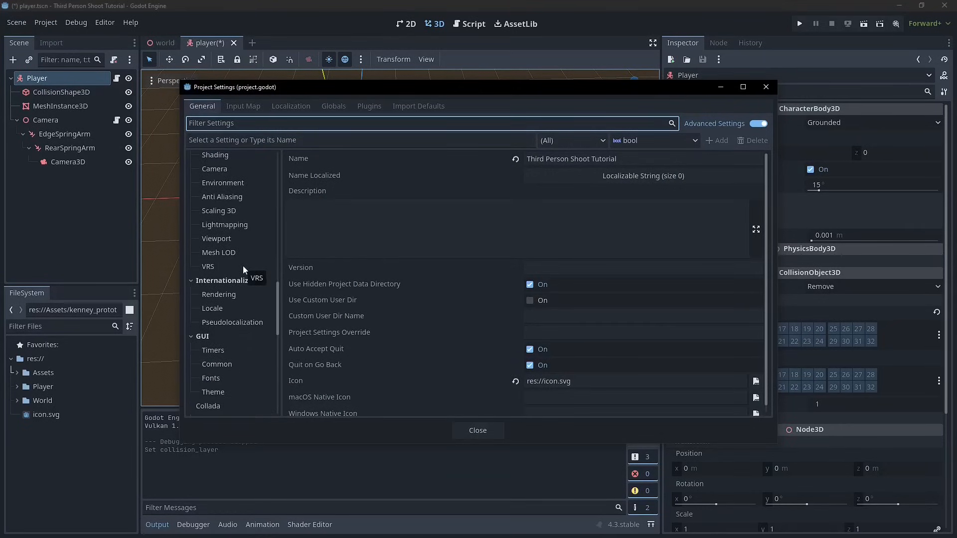
{"action": "scroll", "scroll_direction": "down", "scroll_amount": 3}
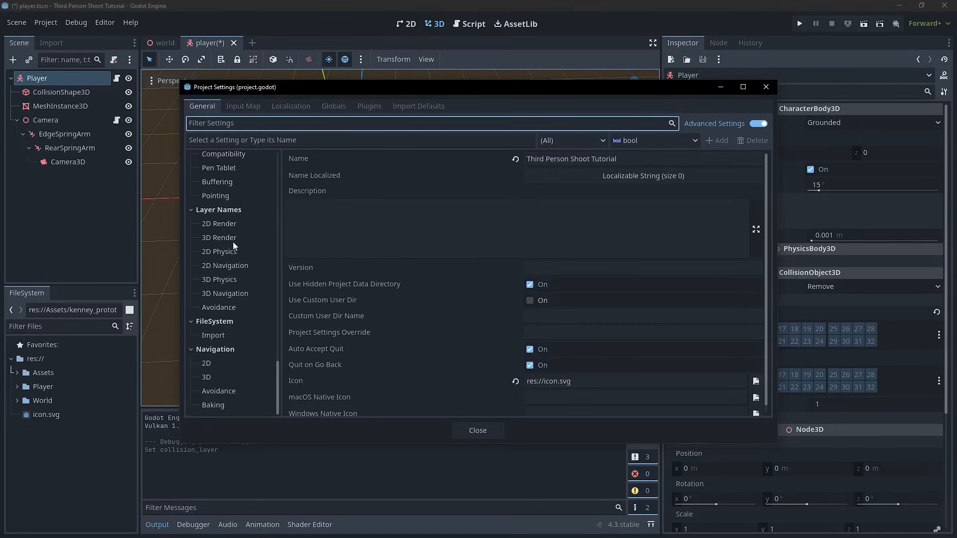
{"action": "left_click", "coordinate": [219, 279]}
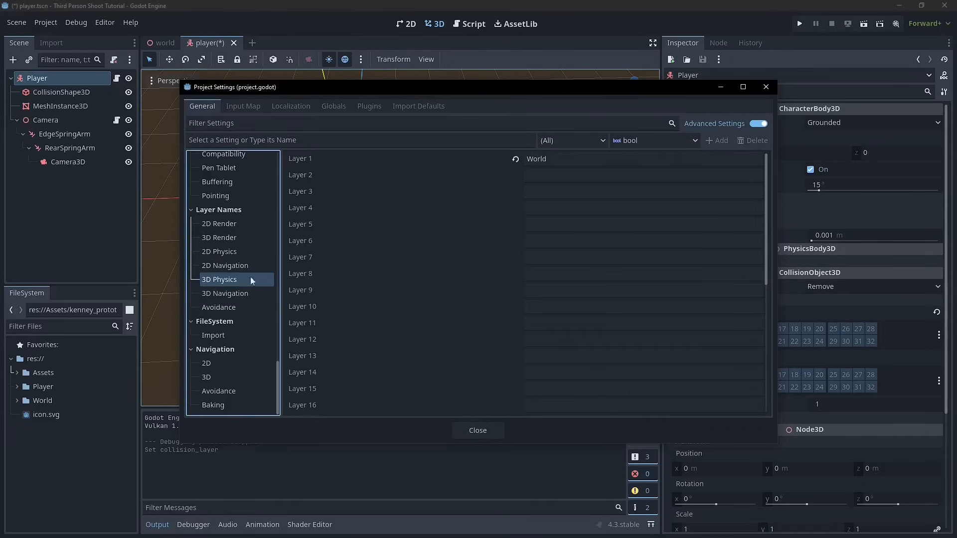
{"action": "type", "text": "Player"}
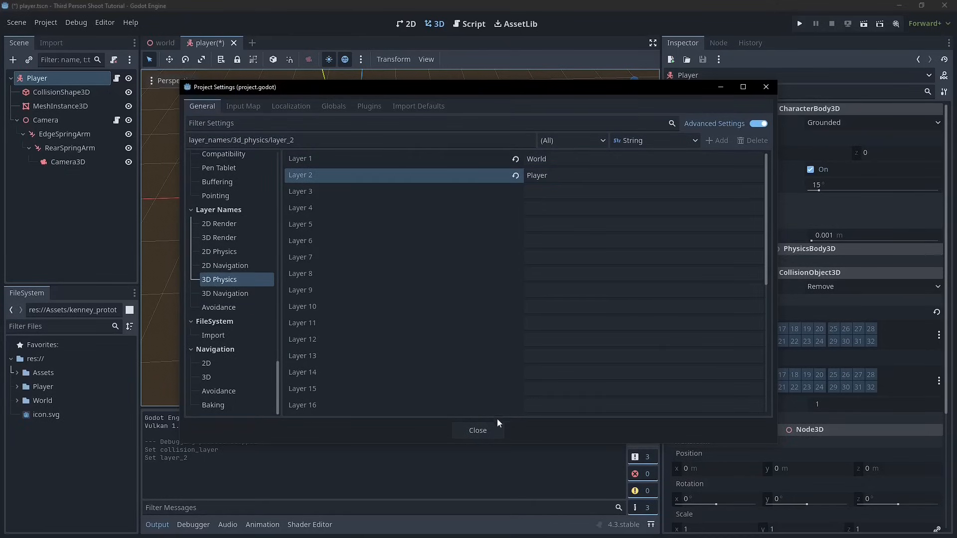
{"action": "left_click", "coordinate": [477, 431]}
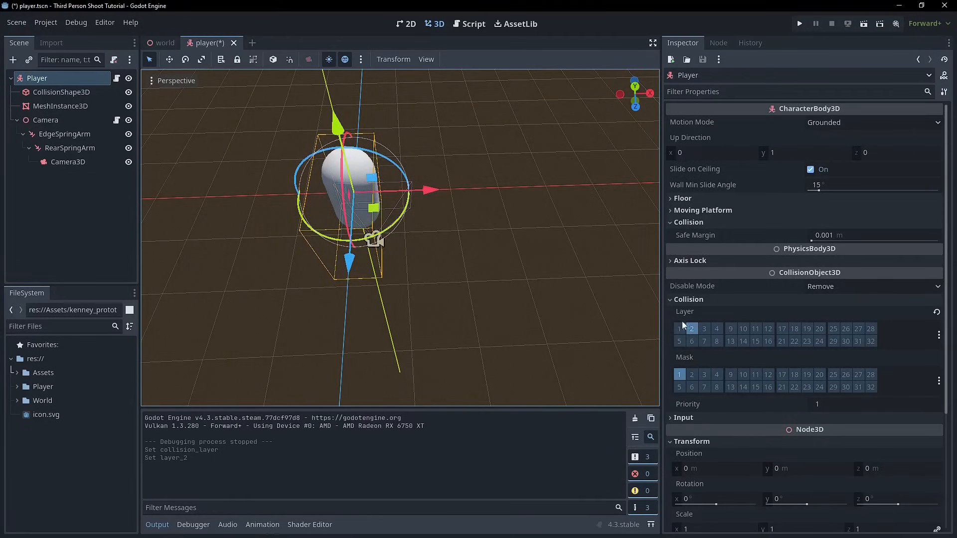
Save the player scene and run the project to test the player in the walled world
{"action": "left_click", "coordinate": [679, 329]}
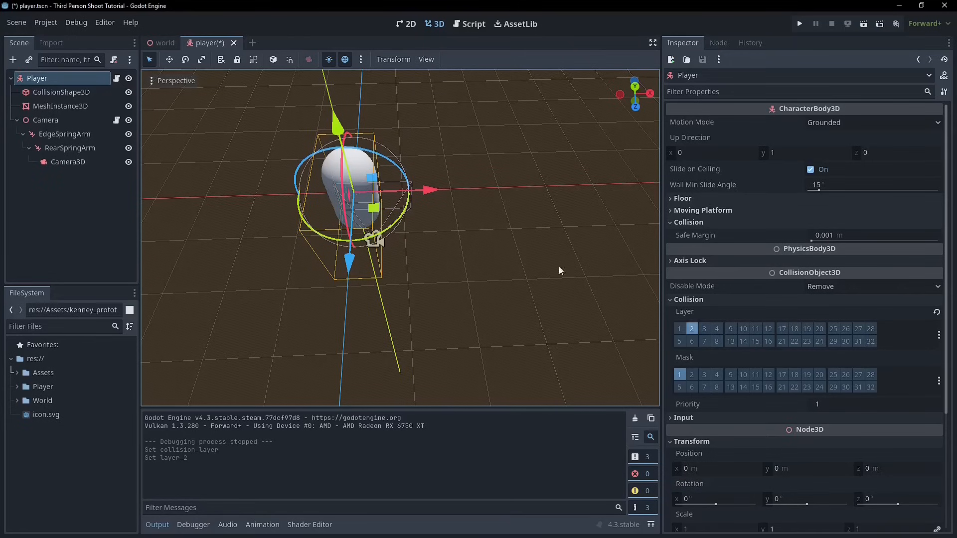
{"action": "mouse_move", "coordinate": [68, 126]}
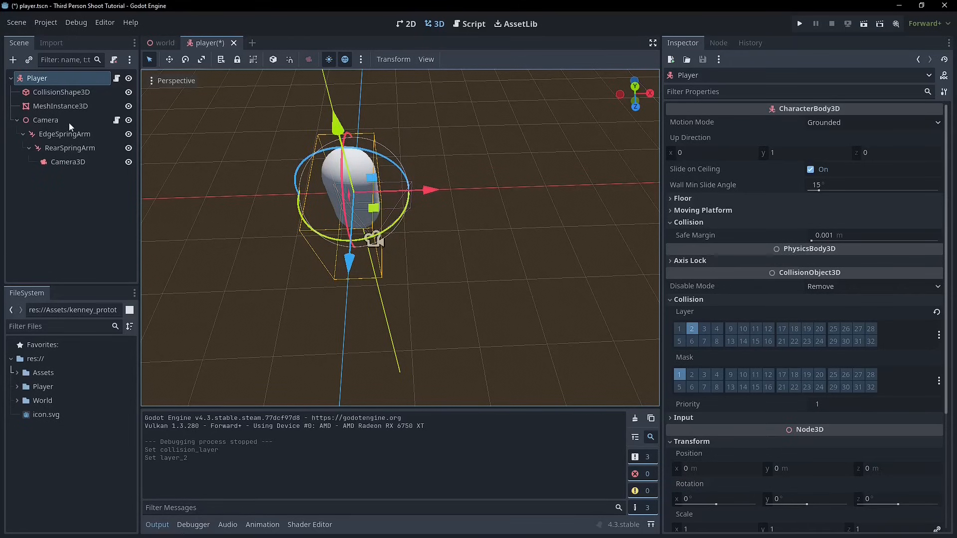
{"action": "mouse_move", "coordinate": [45, 120]}
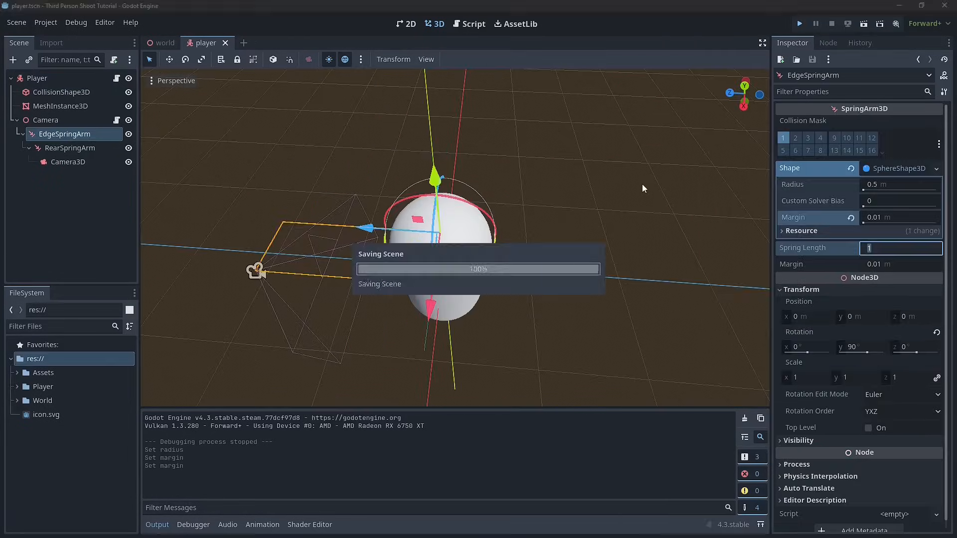
{"action": "left_click", "coordinate": [799, 23]}
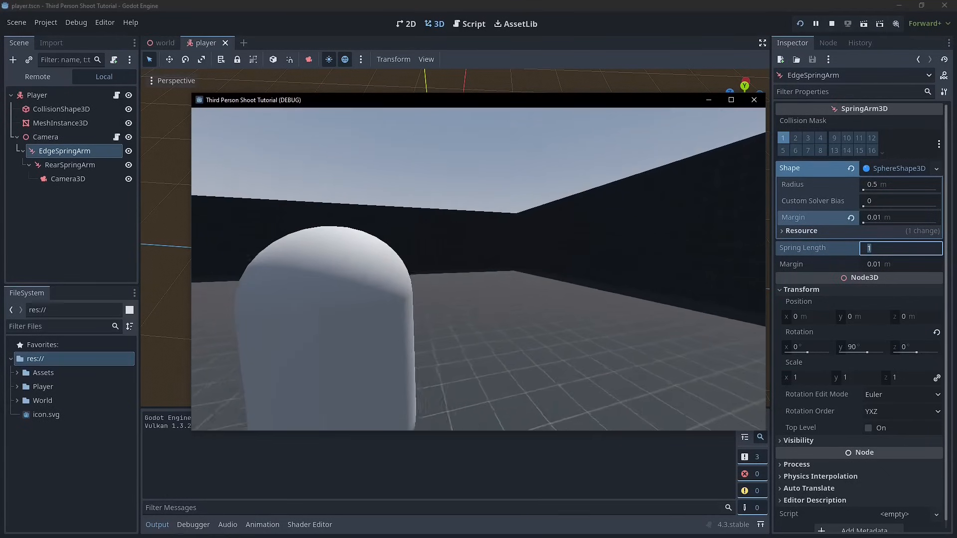